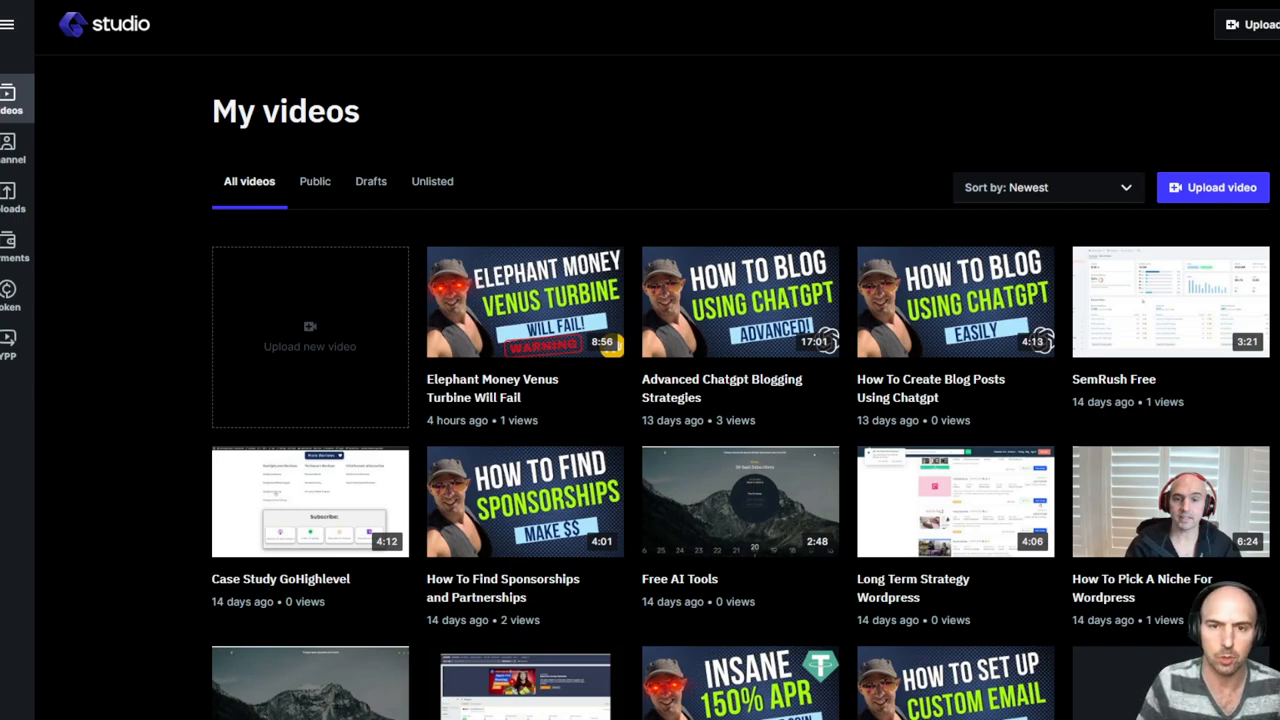
mouse_move(616, 172)
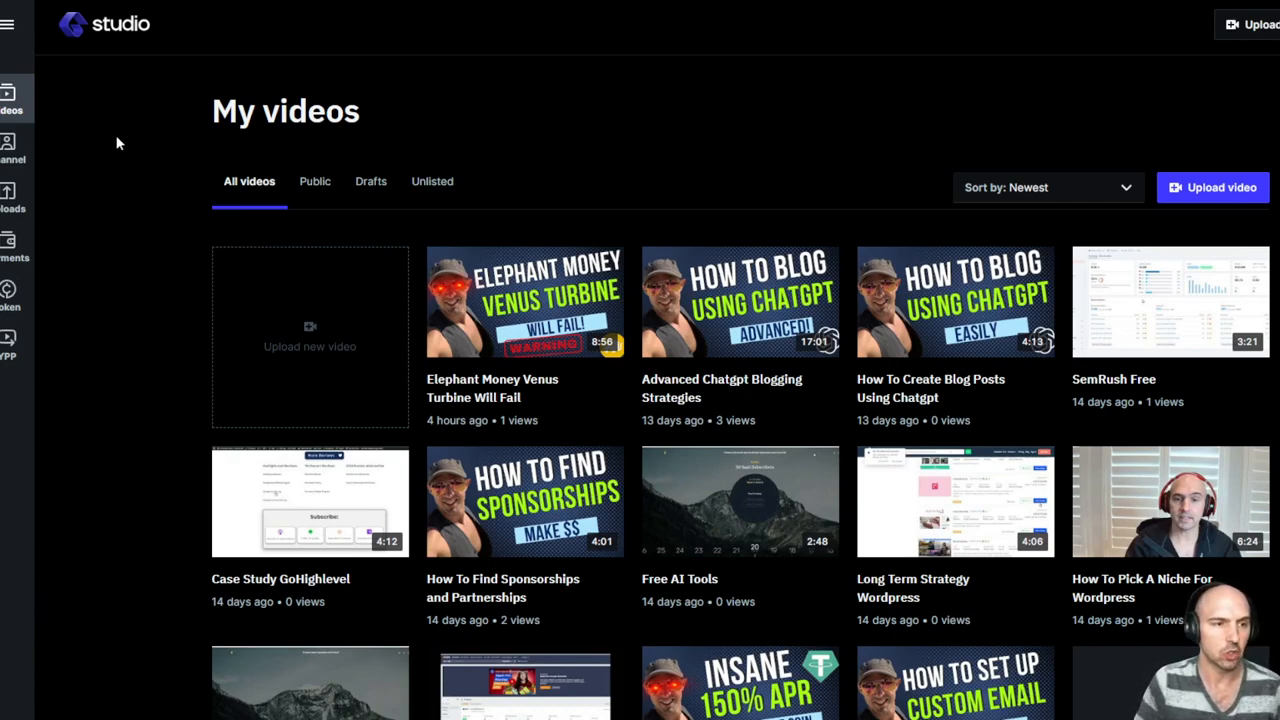
mouse_move(10, 292)
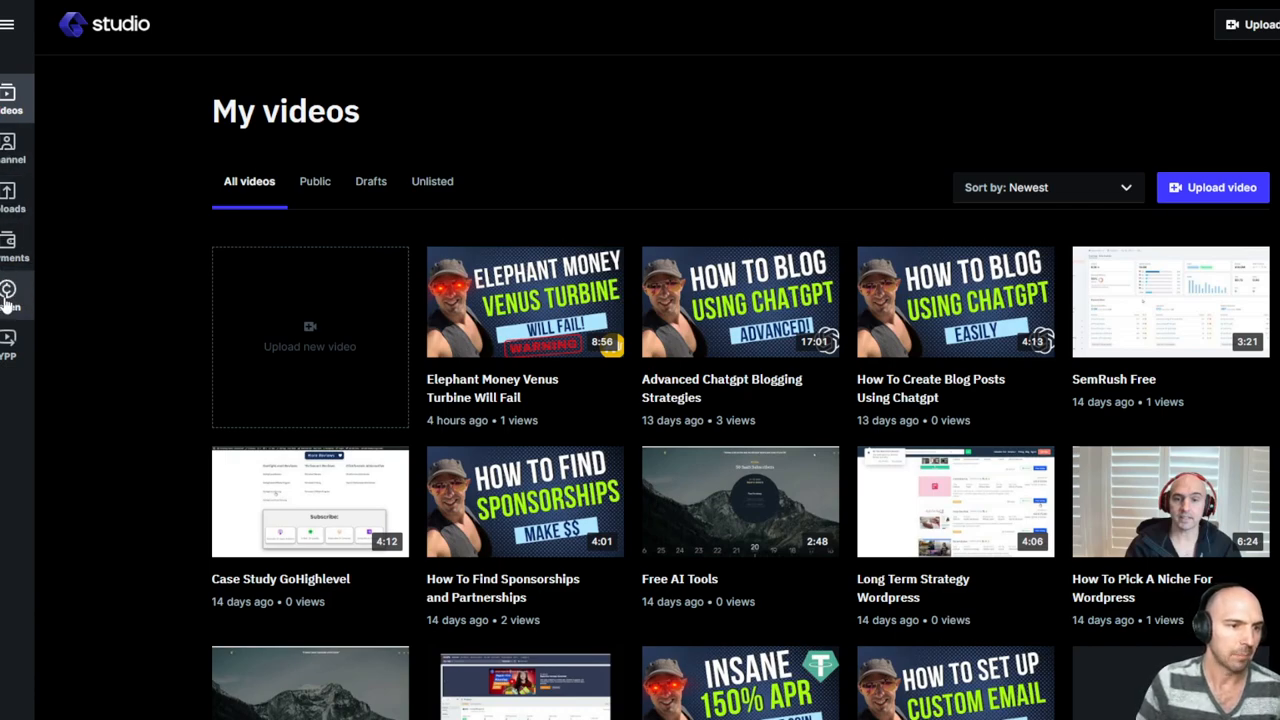
Show the channel's payments overview with total earned, balance and payment history
left_click(12, 240)
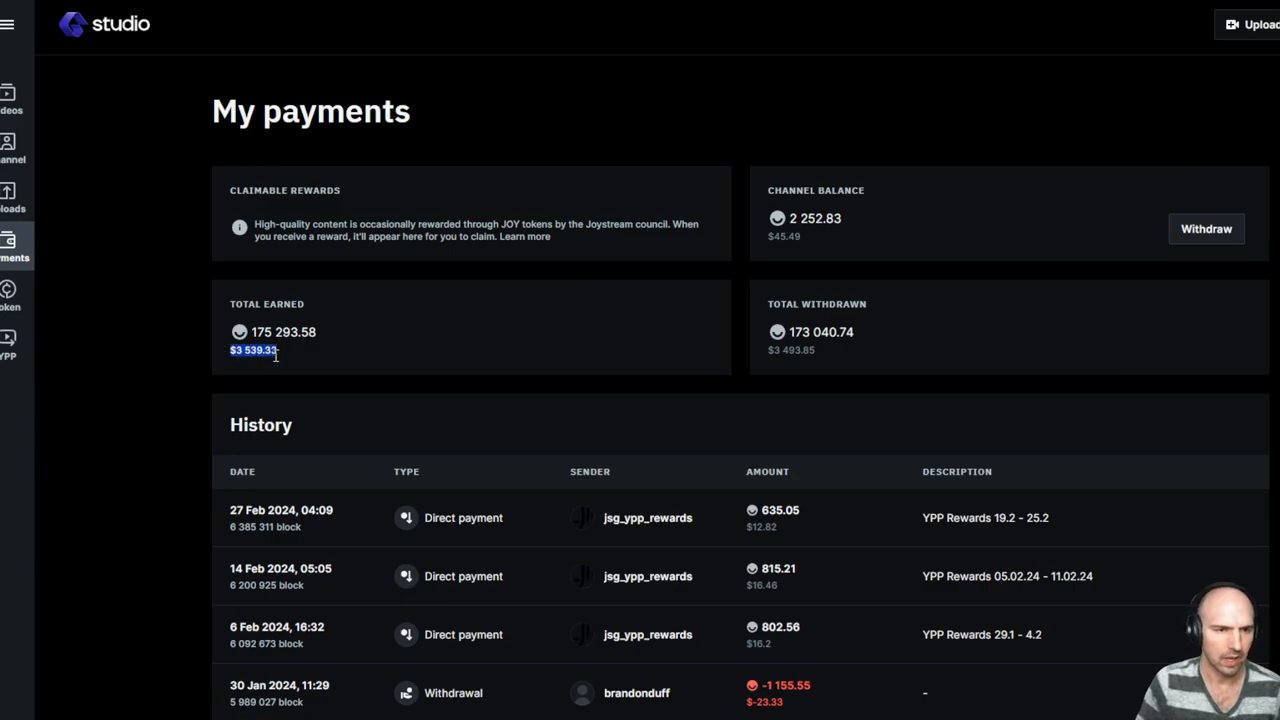
mouse_move(734, 370)
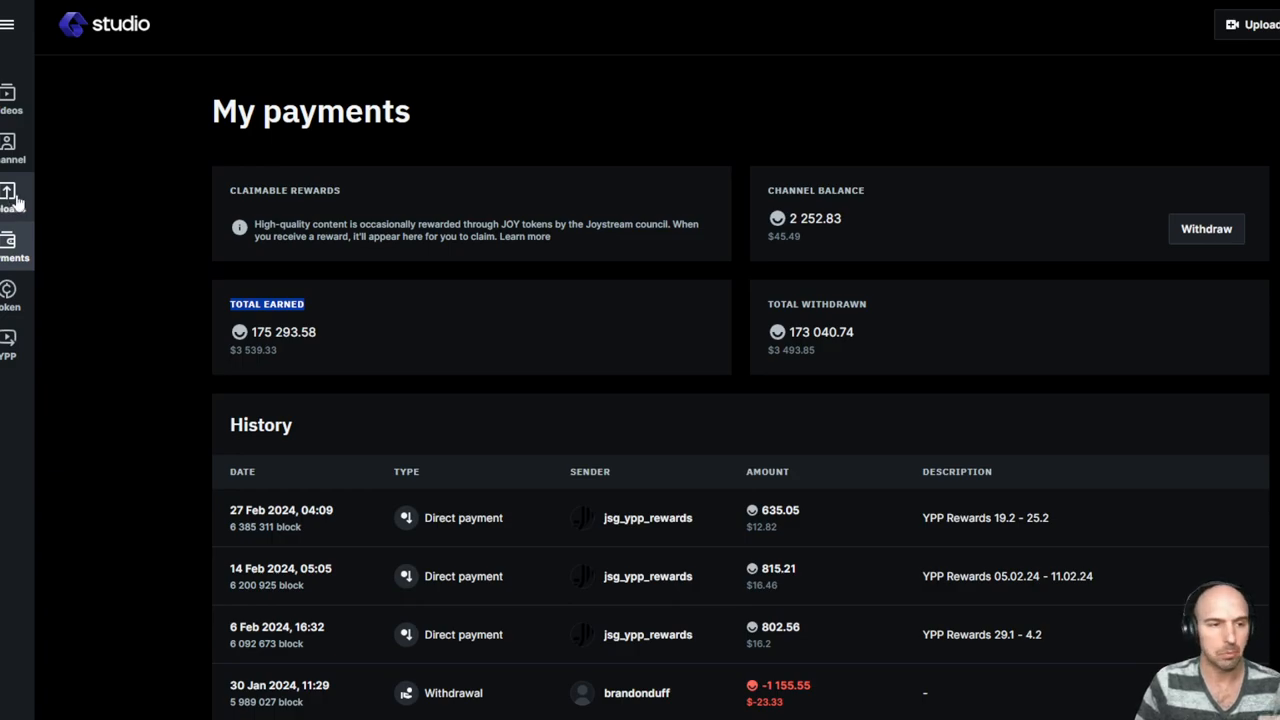
mouse_move(258, 184)
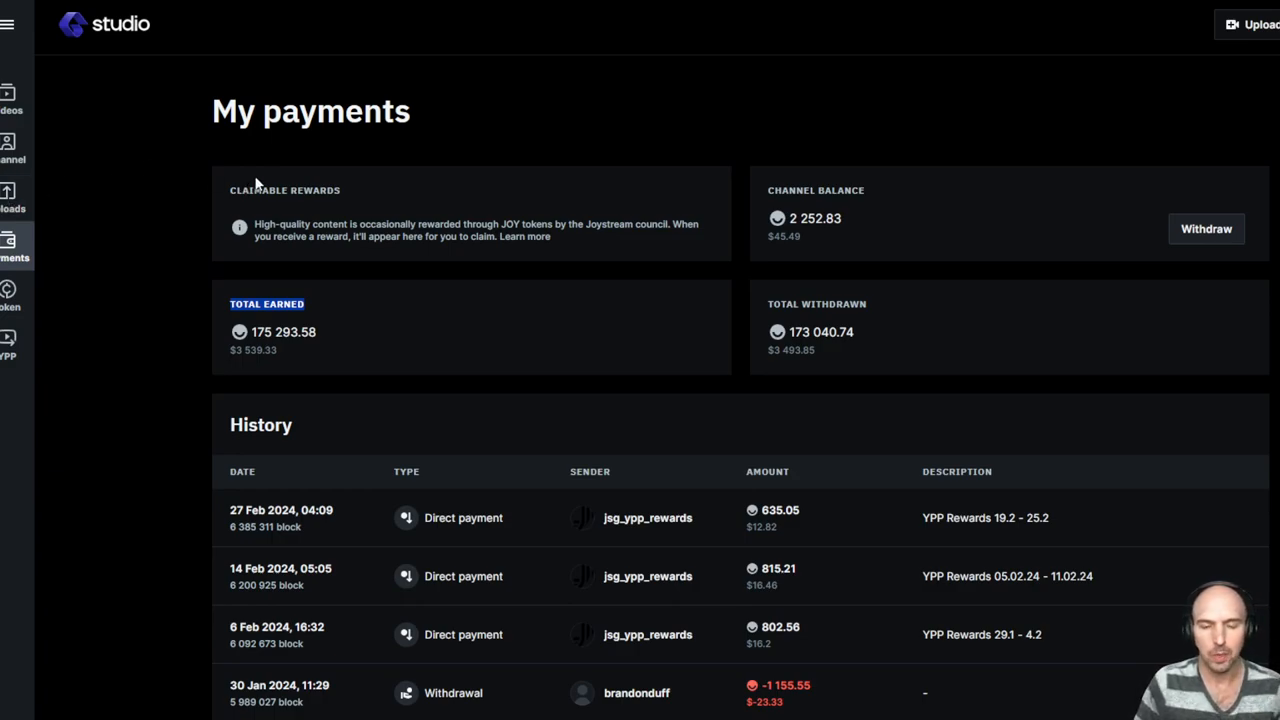
mouse_move(86, 172)
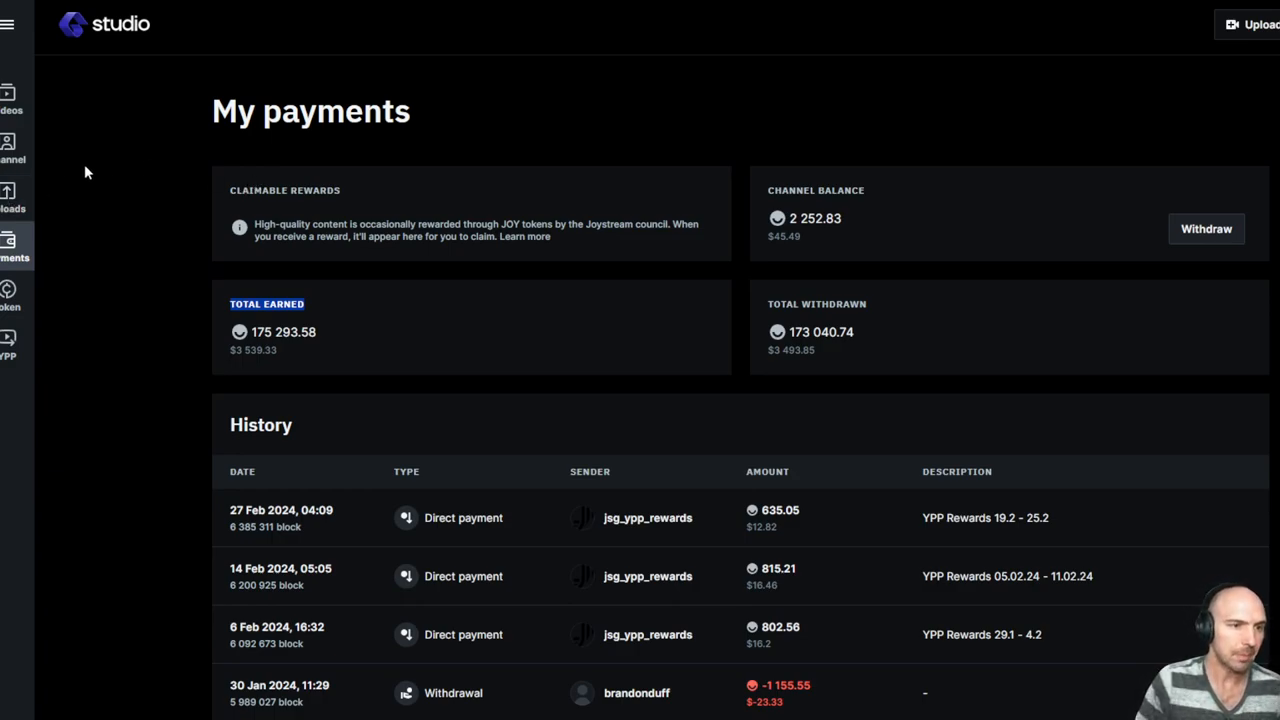
mouse_move(200, 192)
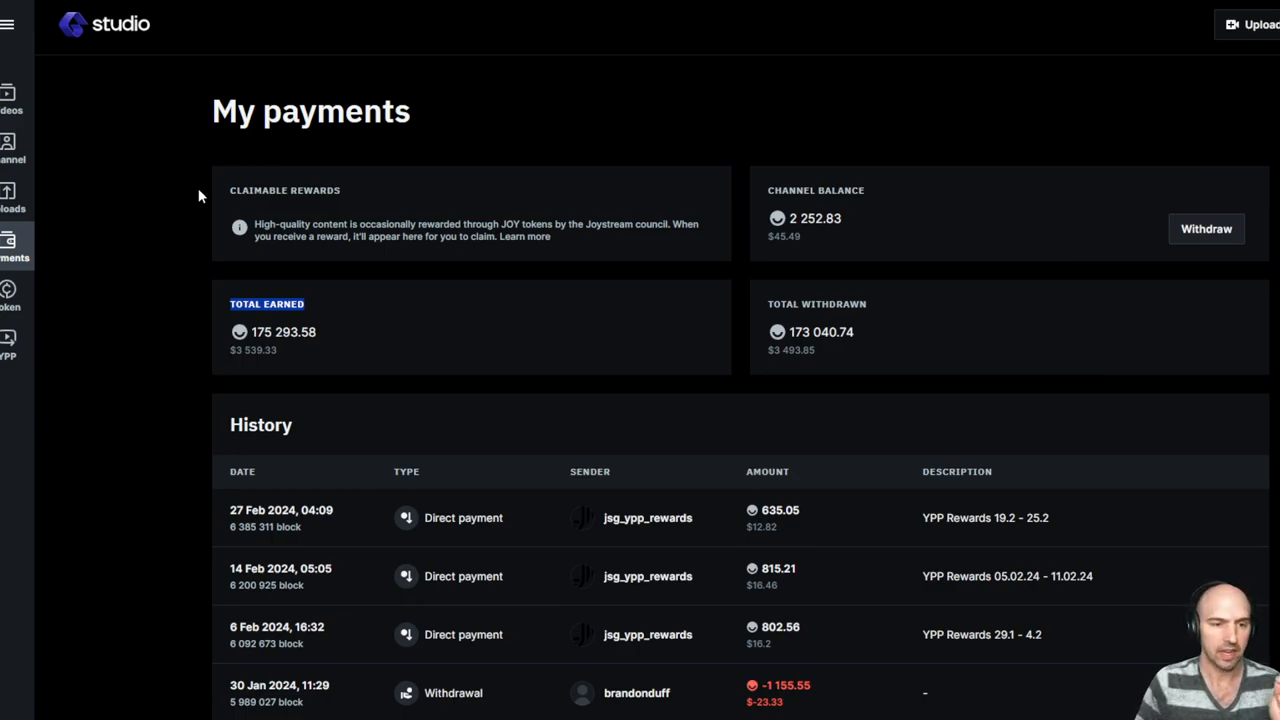
mouse_move(12, 238)
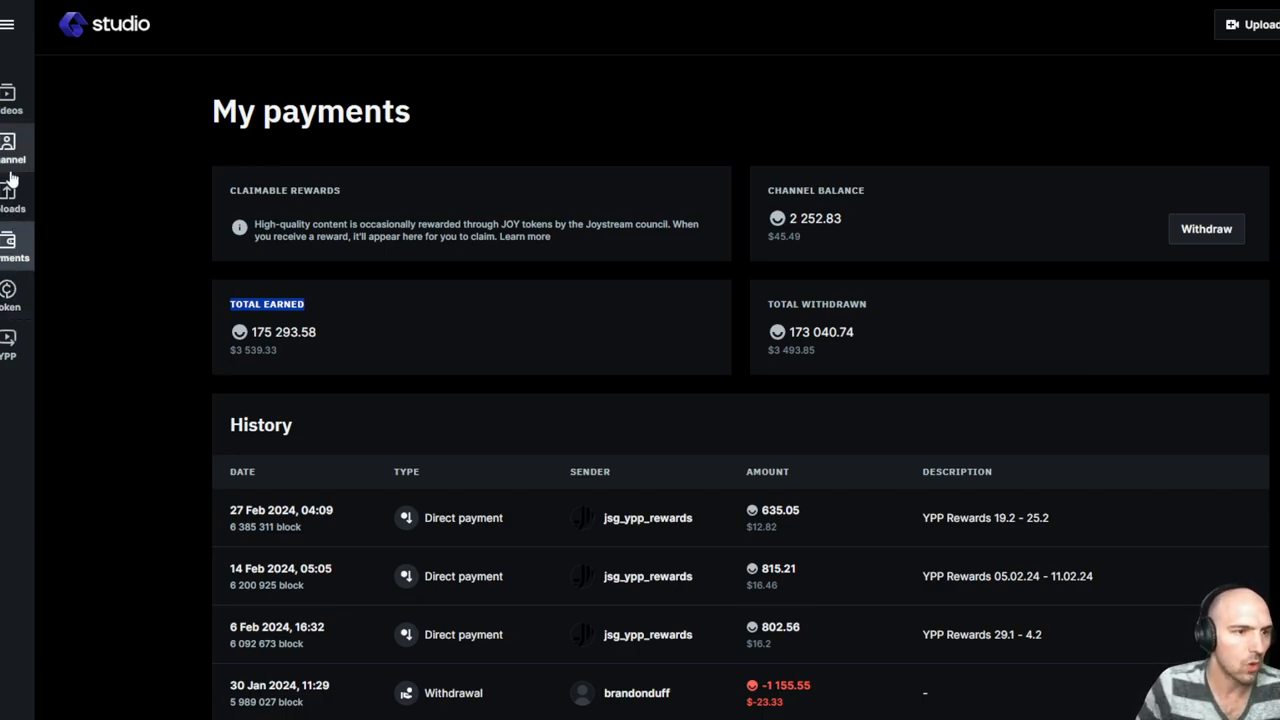
Return to My videos and show the actions menu for the Elephant Money video
left_click(12, 92)
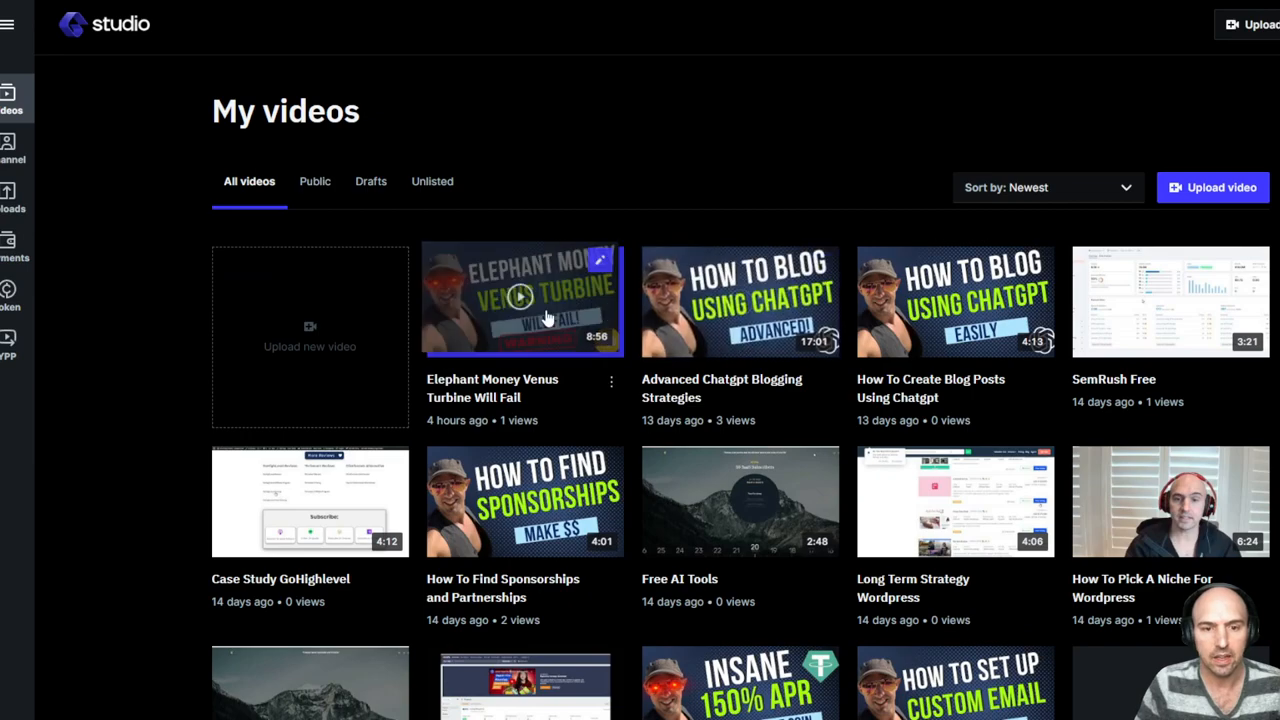
mouse_move(996, 304)
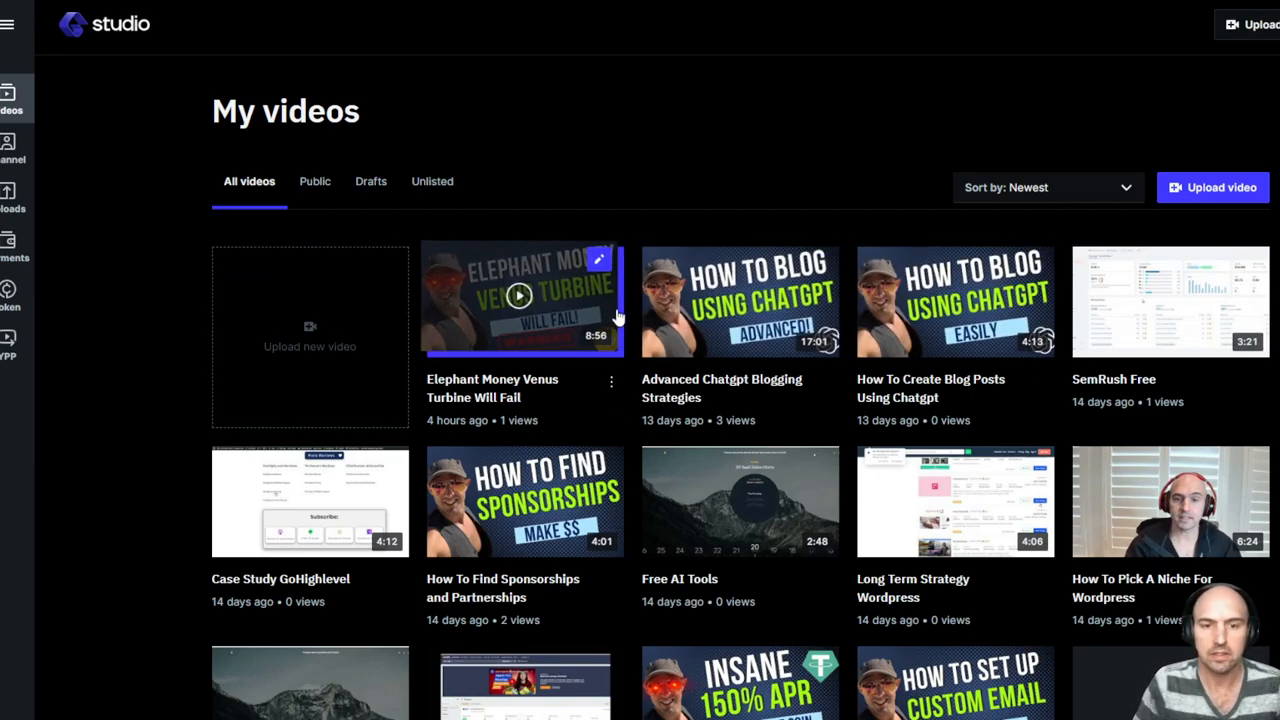
left_click(612, 380)
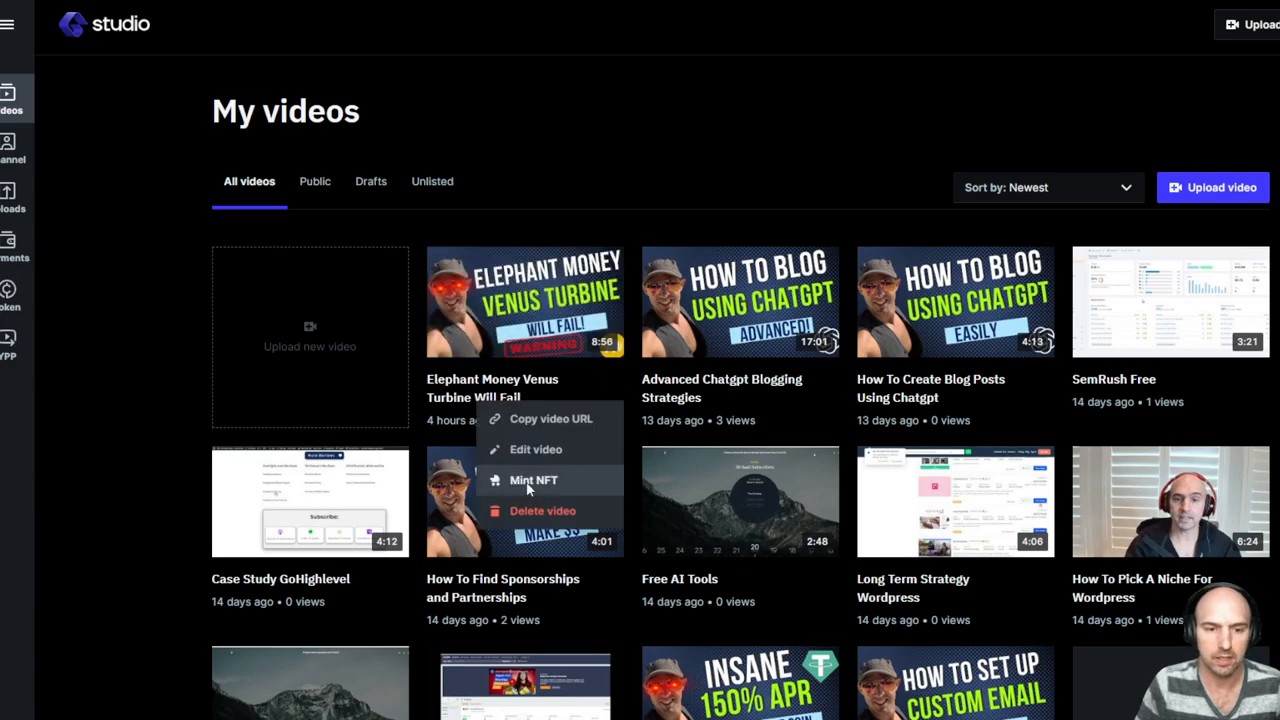
Start minting the Elephant Money video as an NFT, trying royalty values and checking the minting fee
left_click(532, 480)
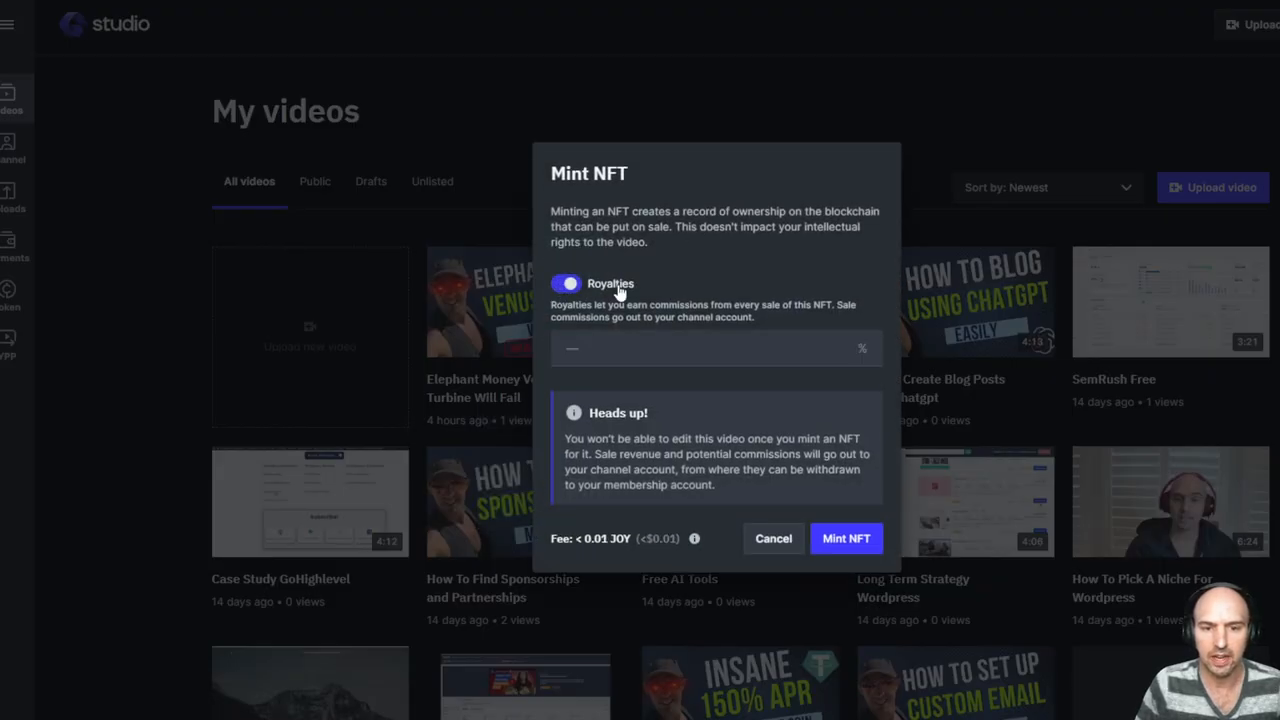
type("1")
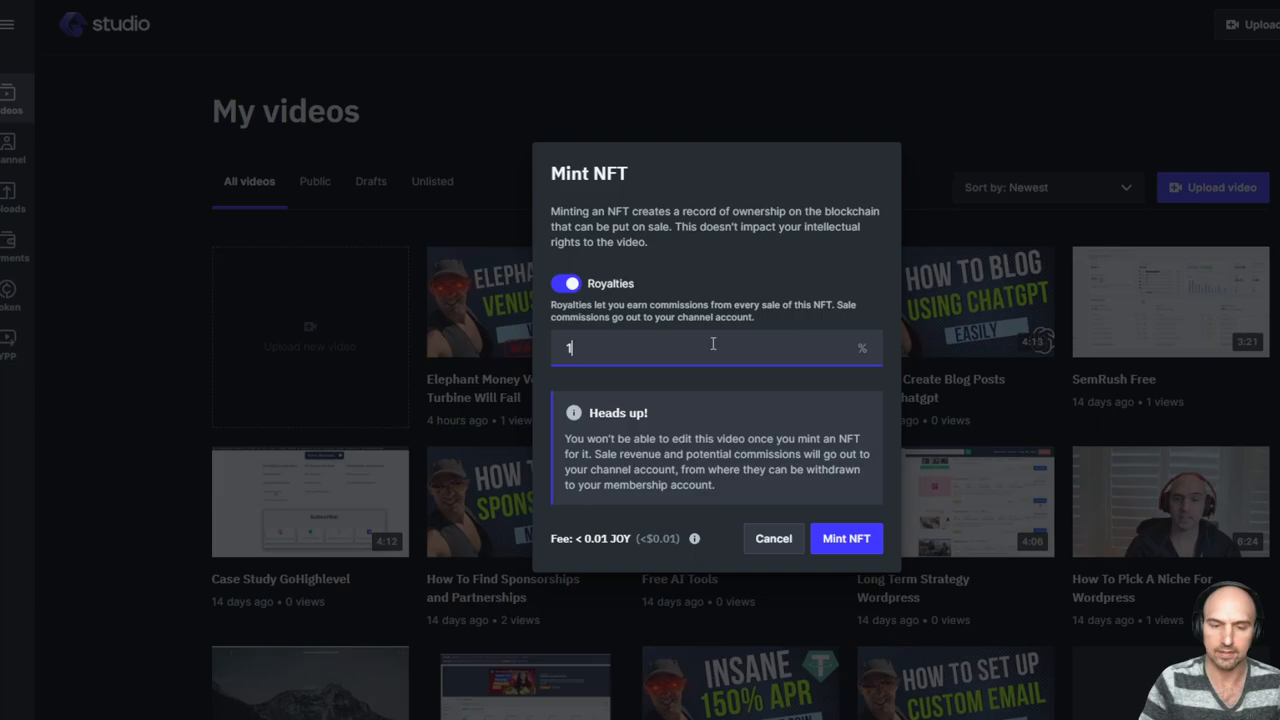
type("00")
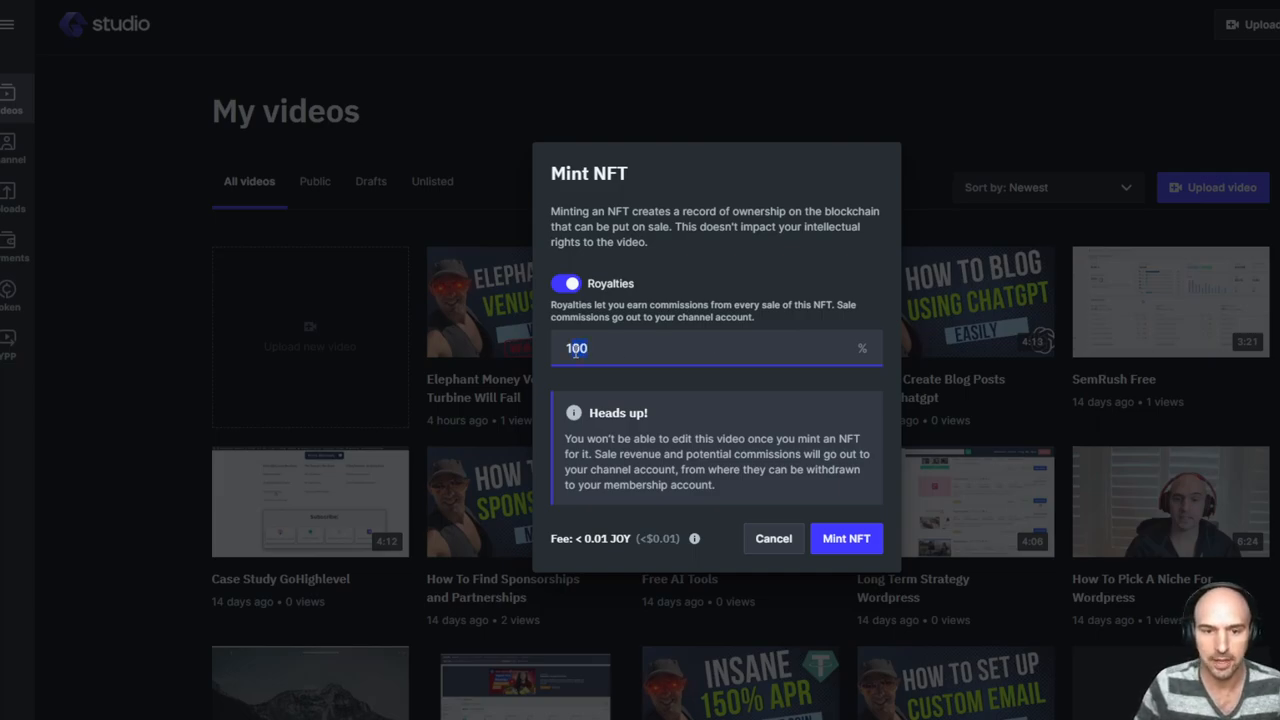
type("5")
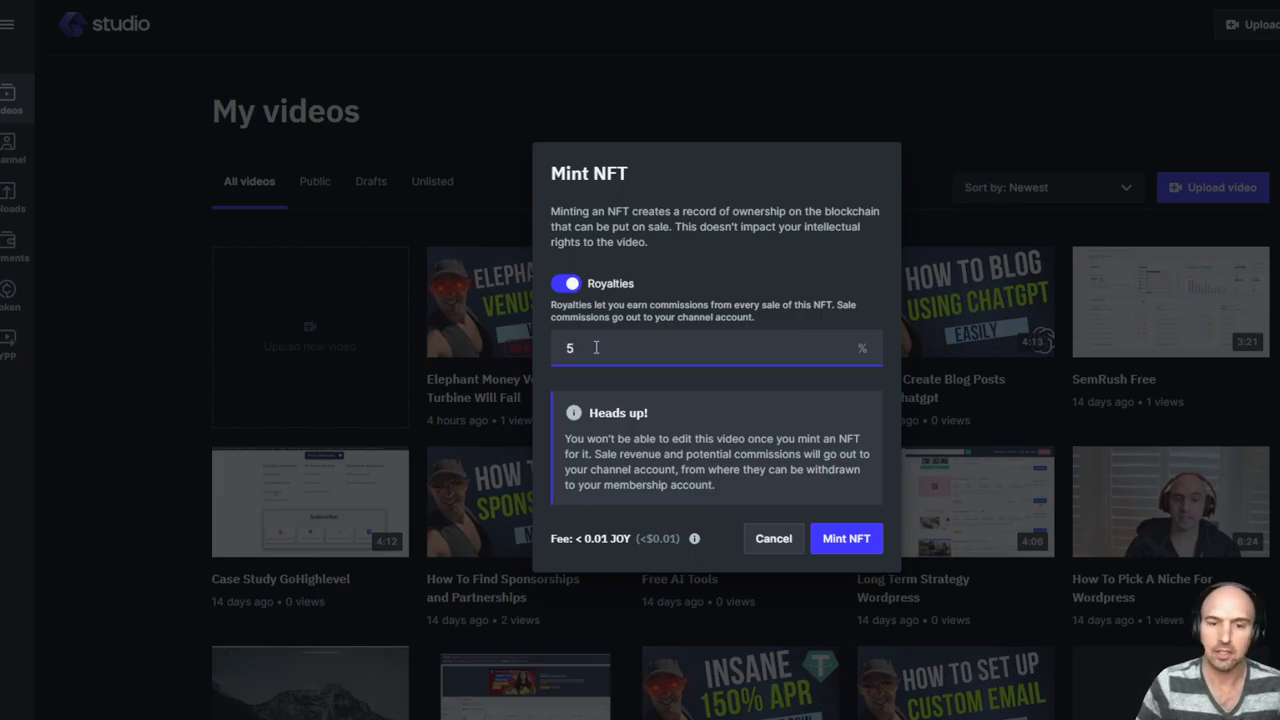
type("8")
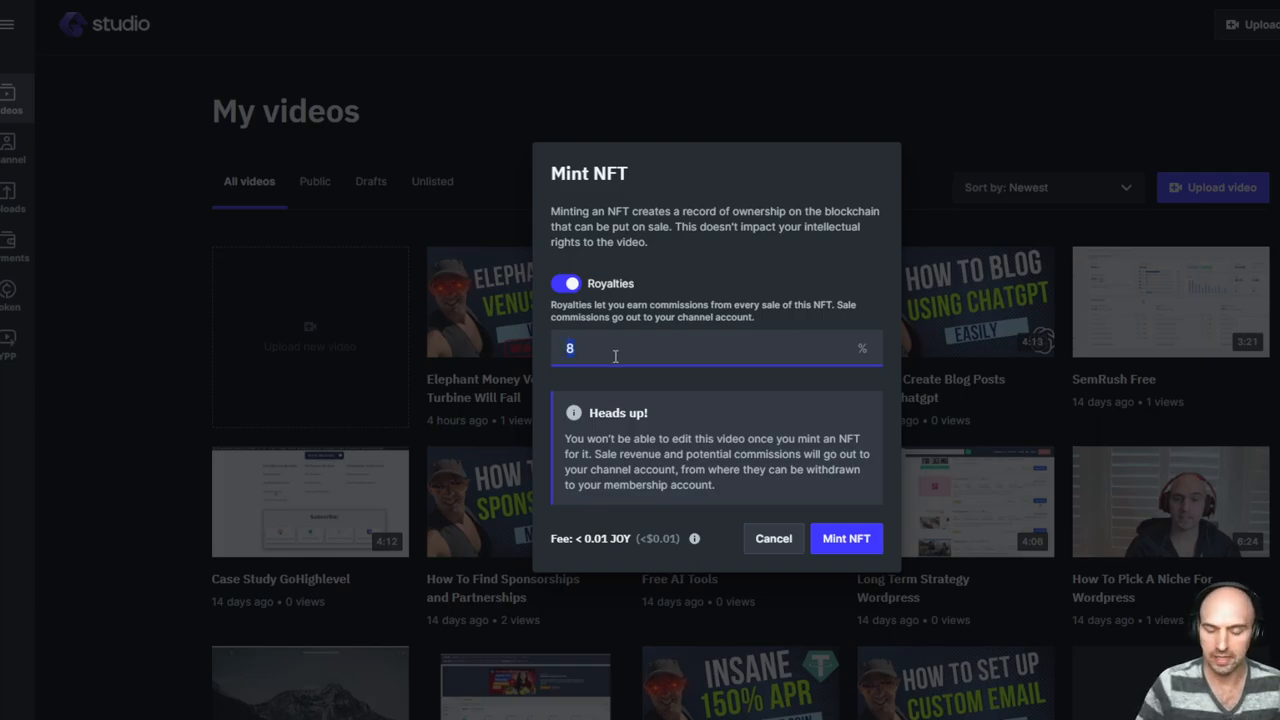
left_click(568, 284)
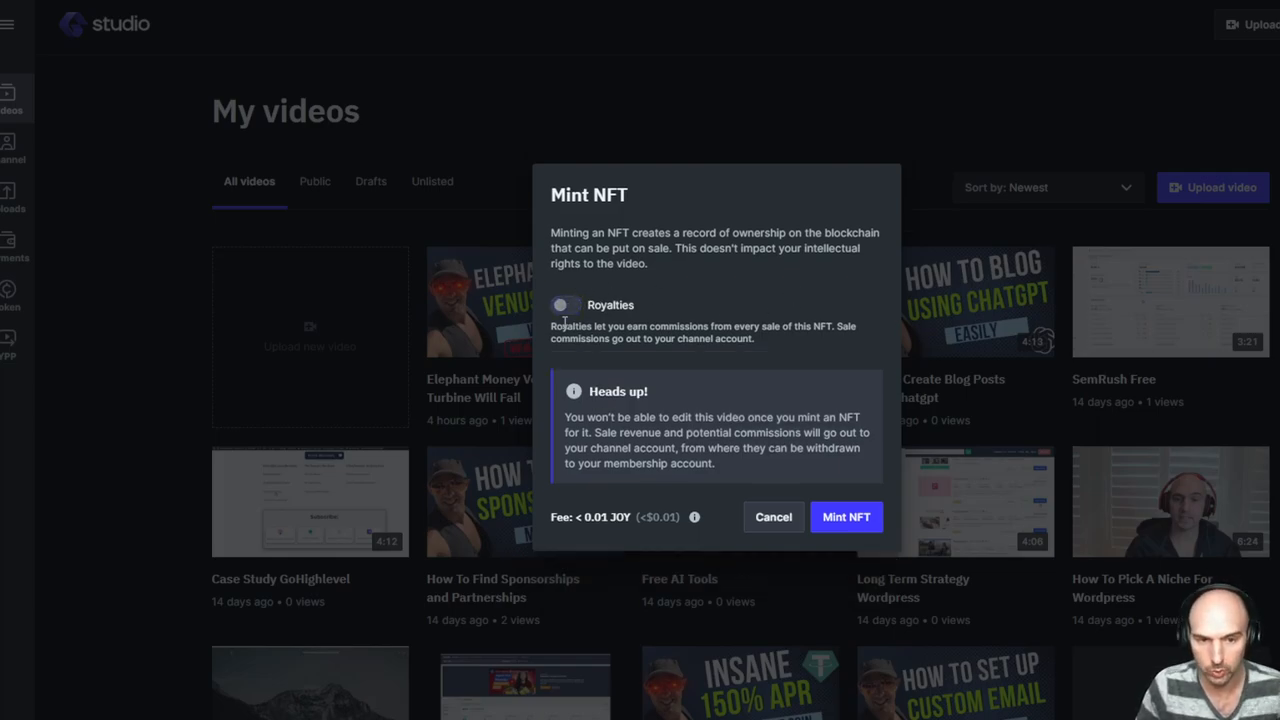
mouse_move(748, 326)
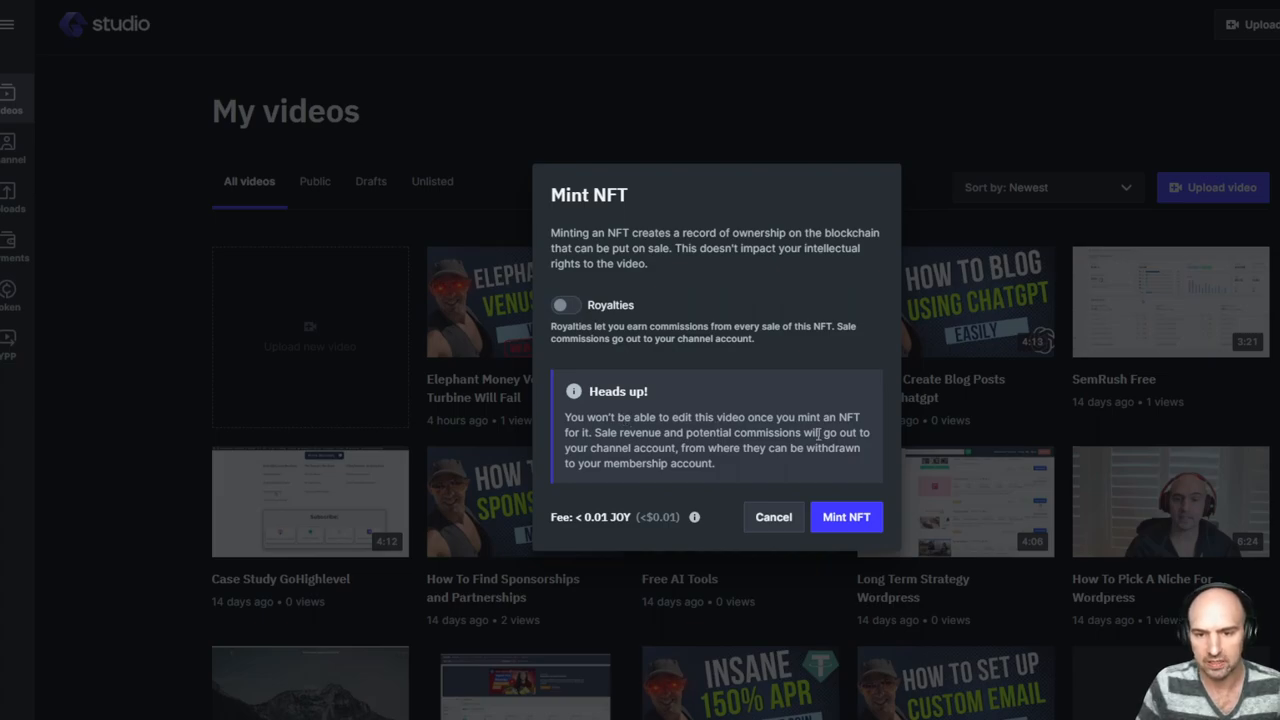
double_click(604, 516)
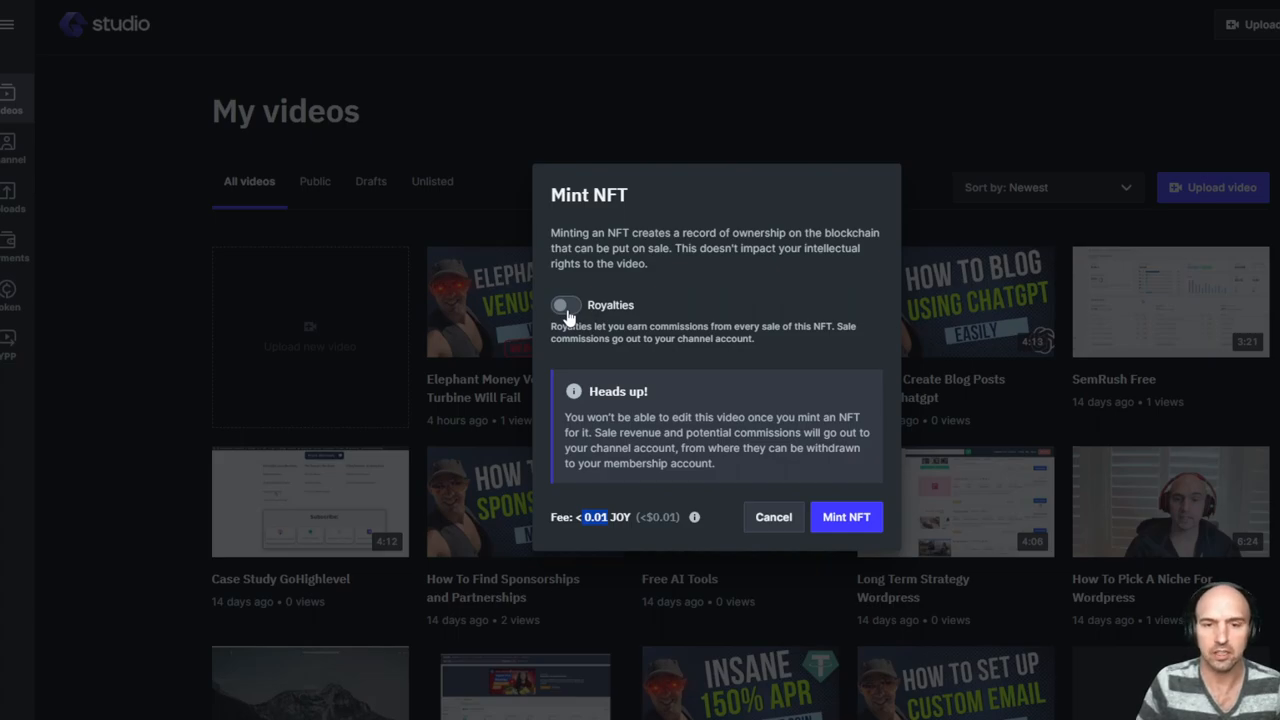
Re-enable royalties for the NFT and enter a royalty value of 1%
left_click(566, 304)
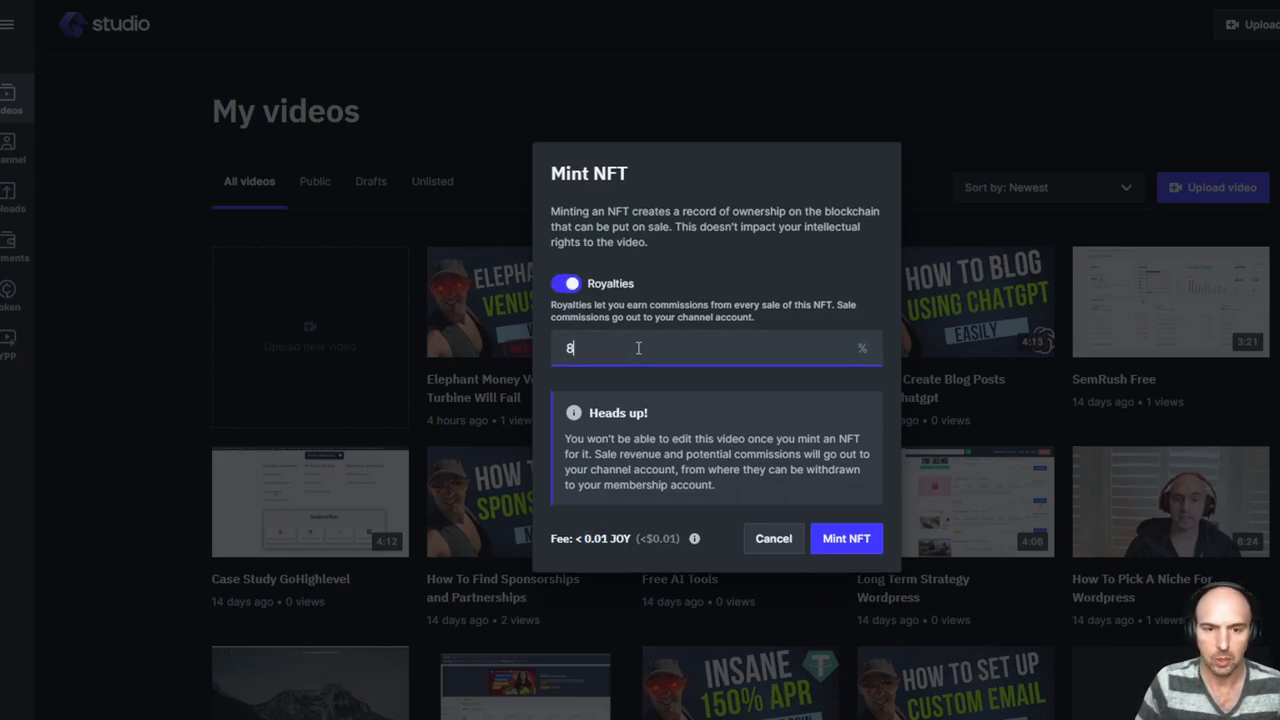
type("100")
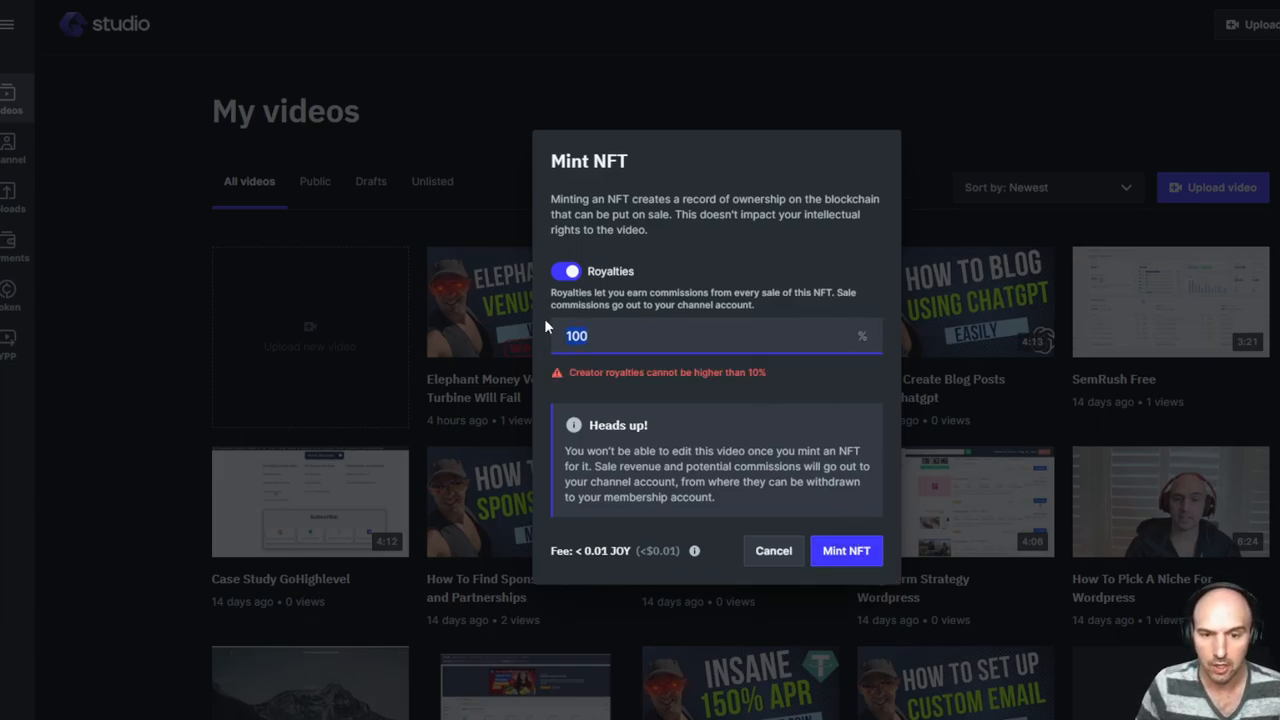
type("10")
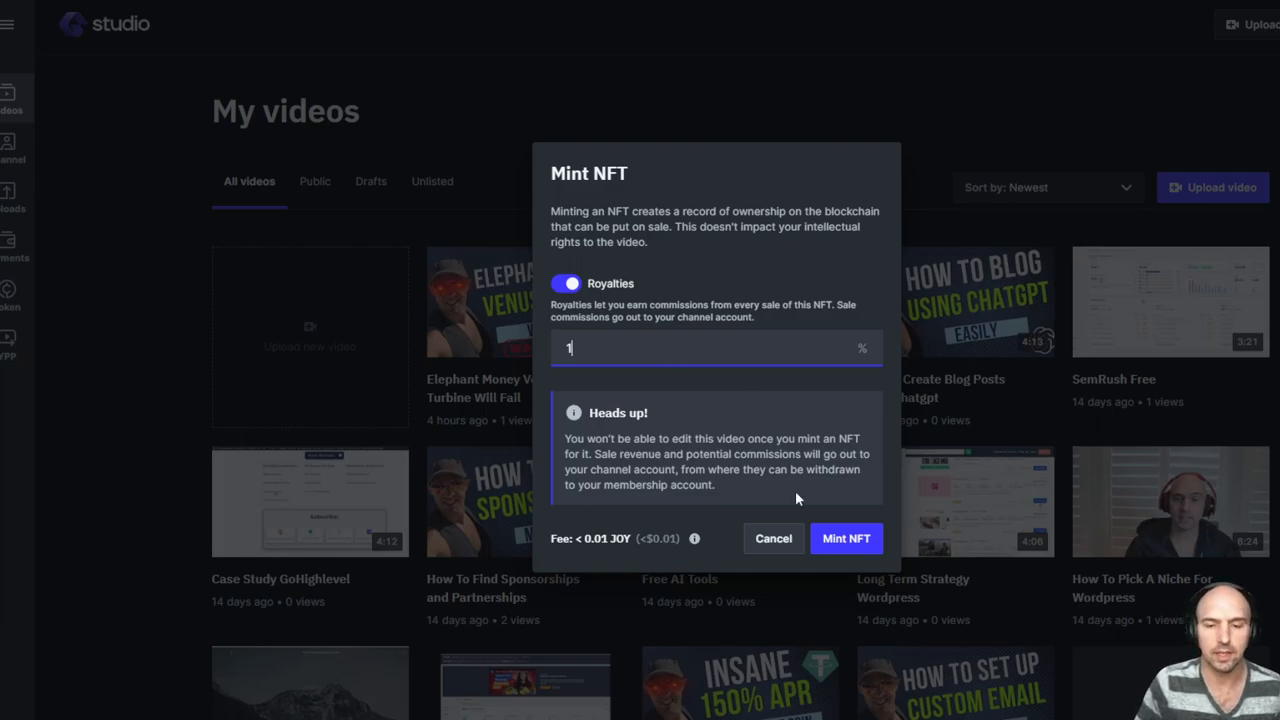
Confirm minting so the video becomes an NFT and the put-on-sale prompt appears
left_click(846, 538)
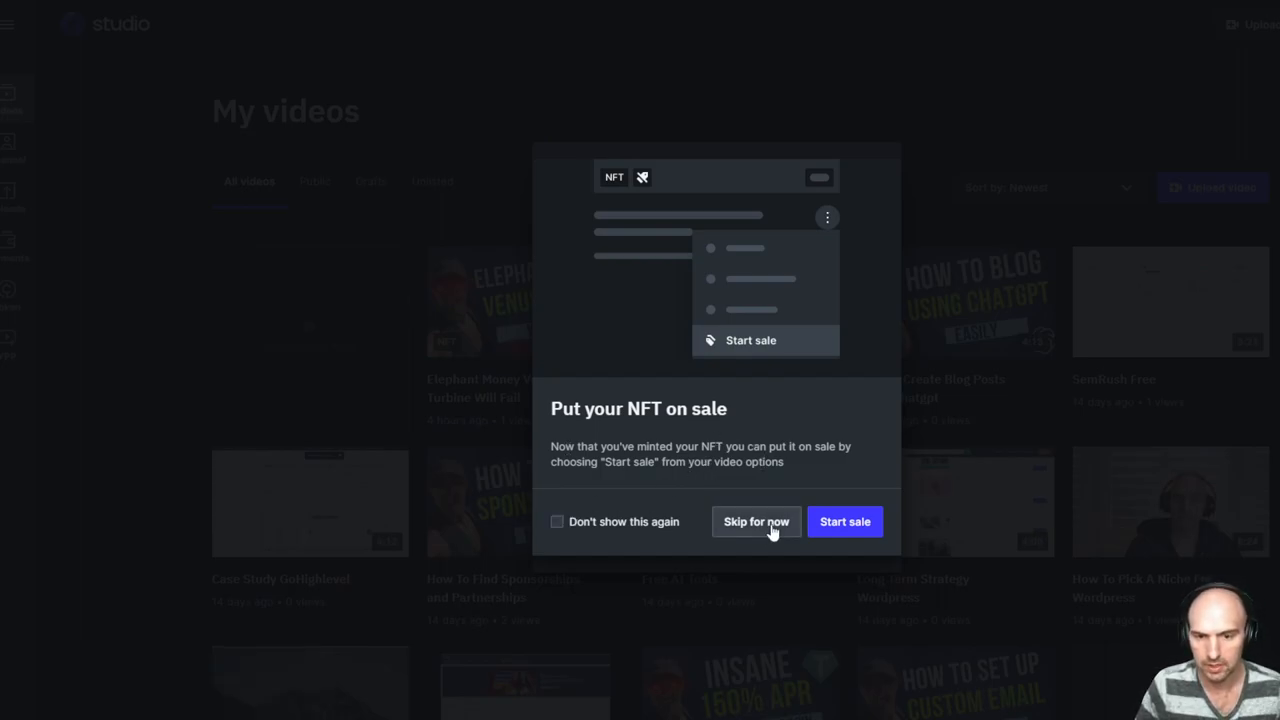
Start a sale listing for the minted Elephant Money NFT
left_click(844, 520)
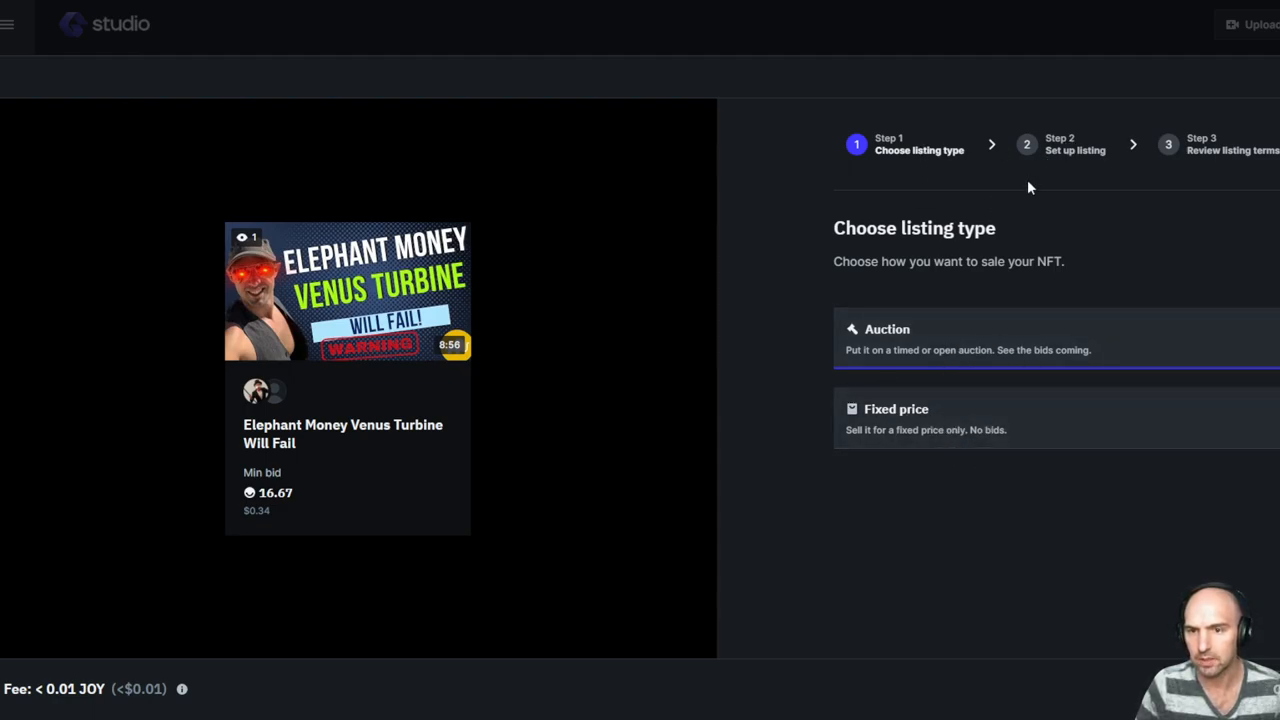
mouse_move(898, 294)
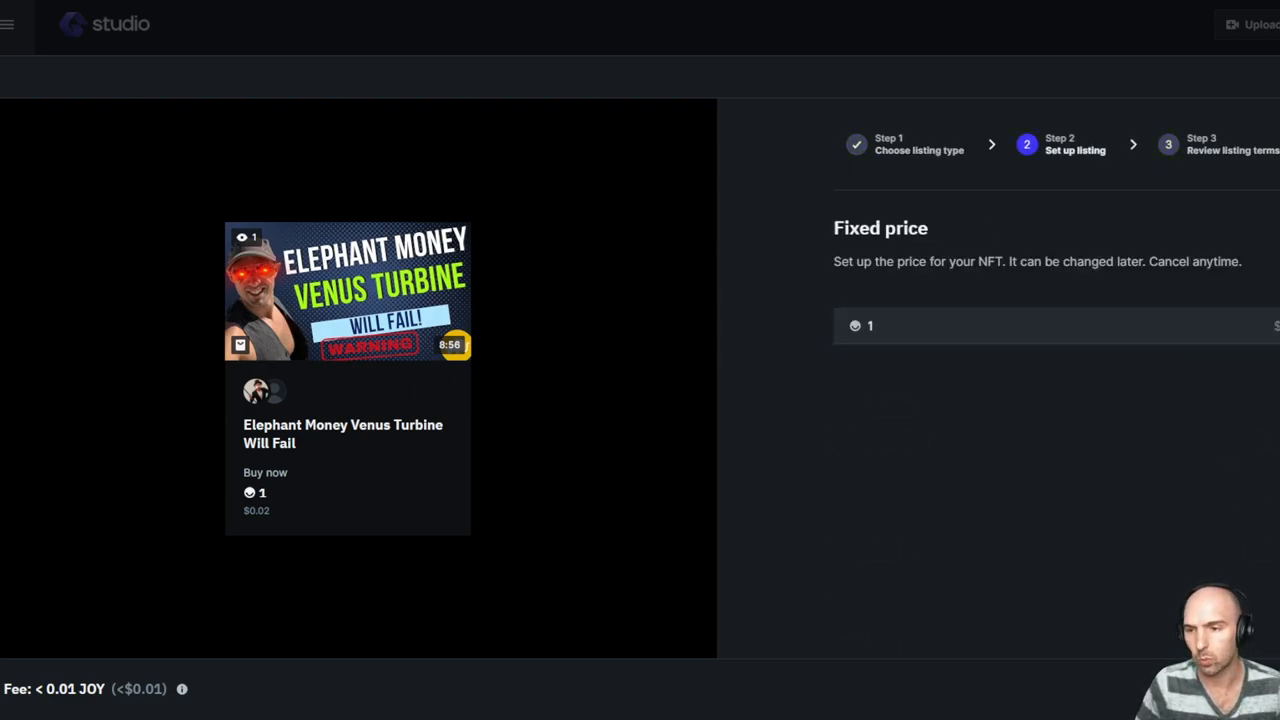
mouse_move(1052, 472)
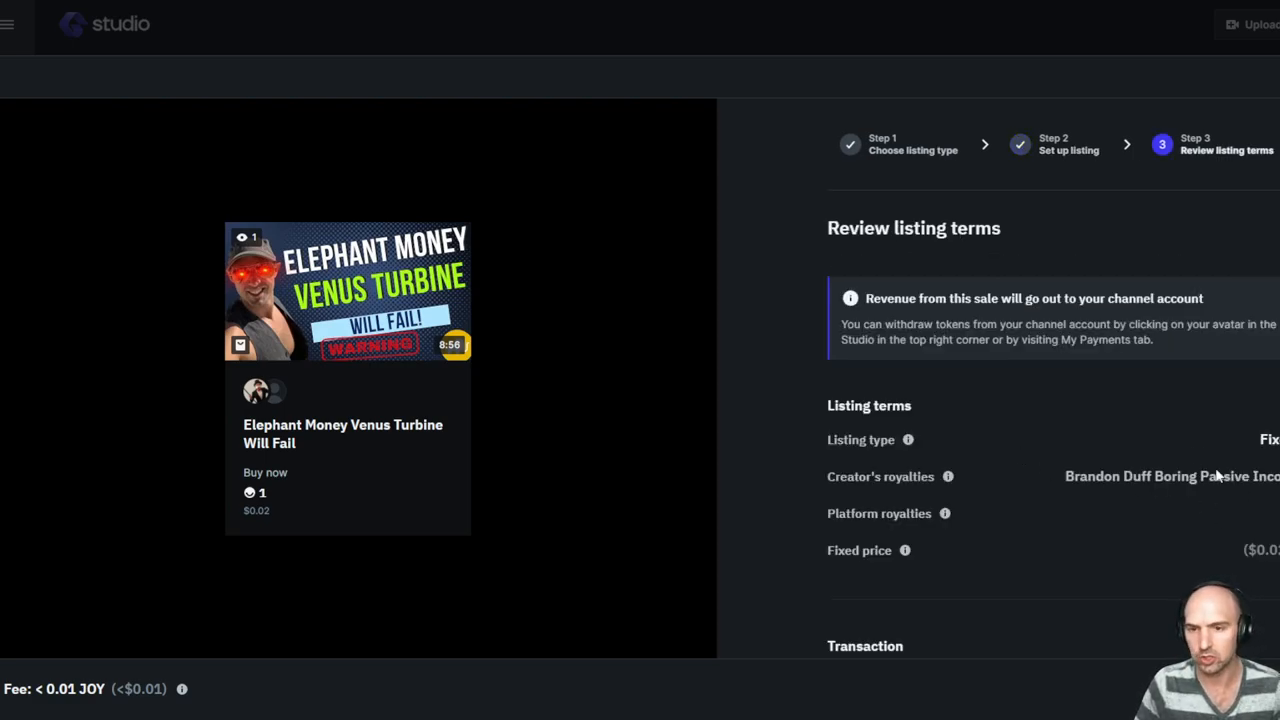
Review the listing terms and dismiss the confirmation once the NFT sale is live
scroll("down", 3)
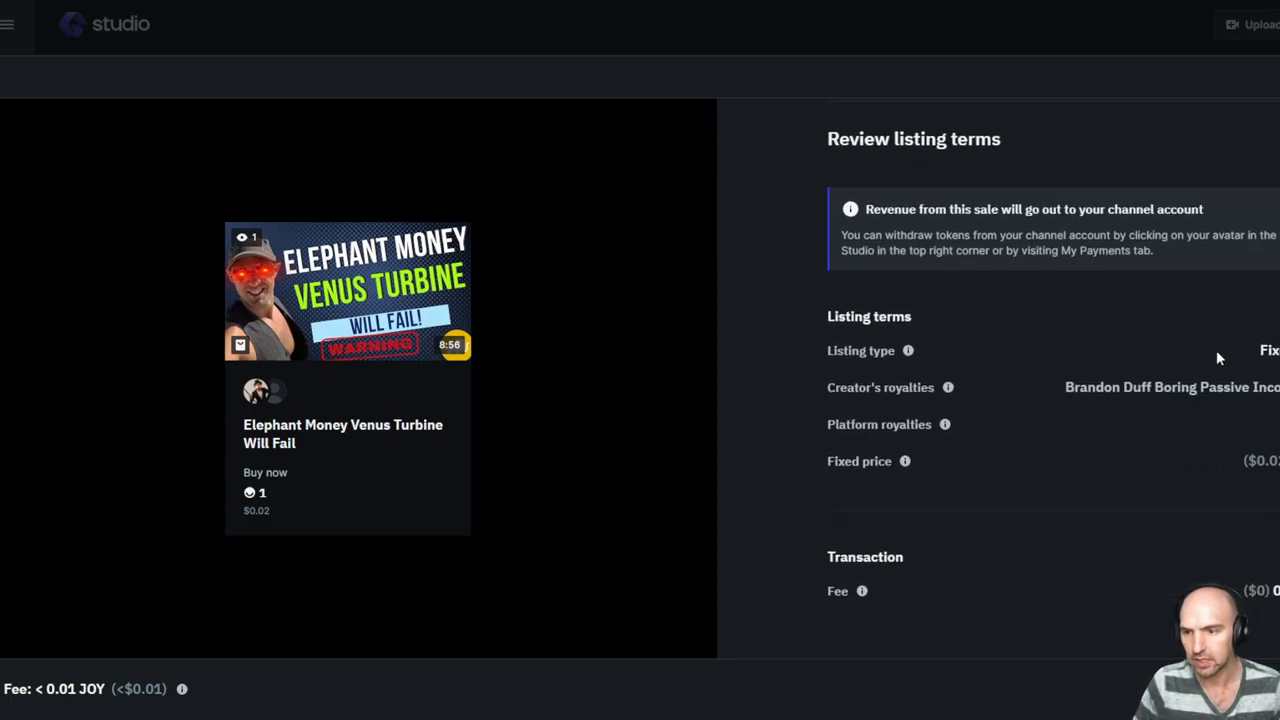
mouse_move(988, 424)
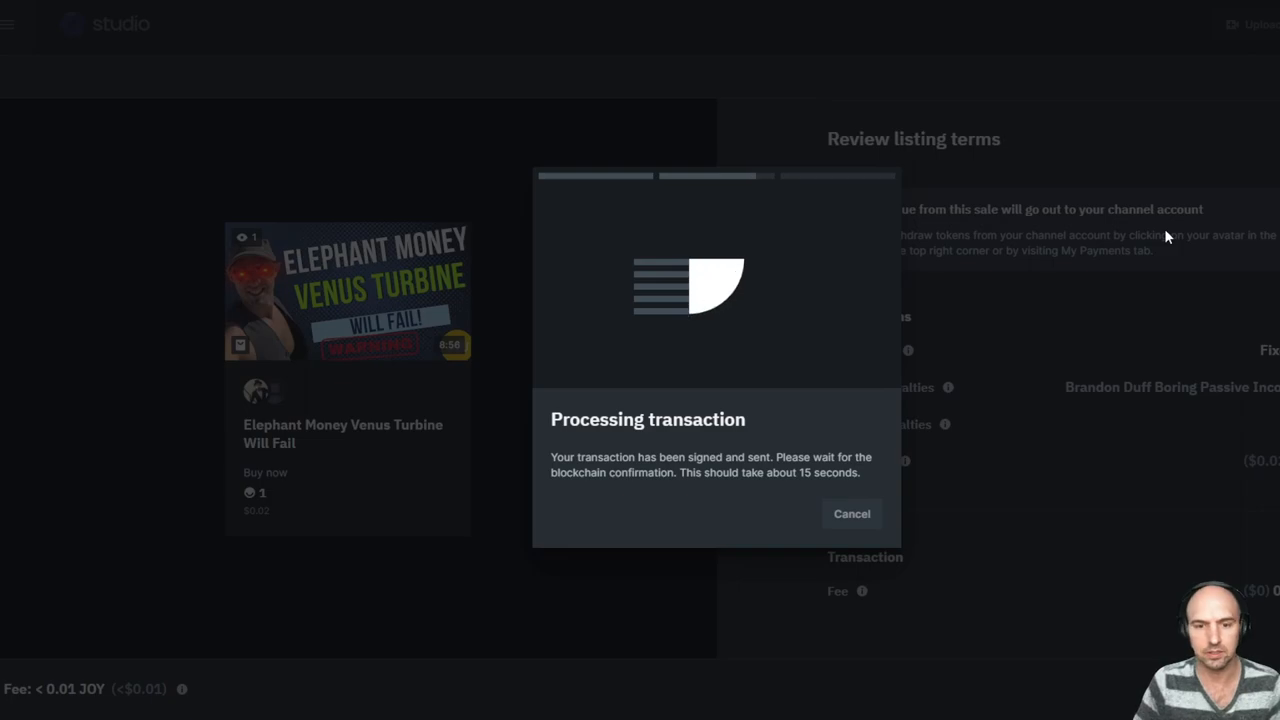
mouse_move(858, 280)
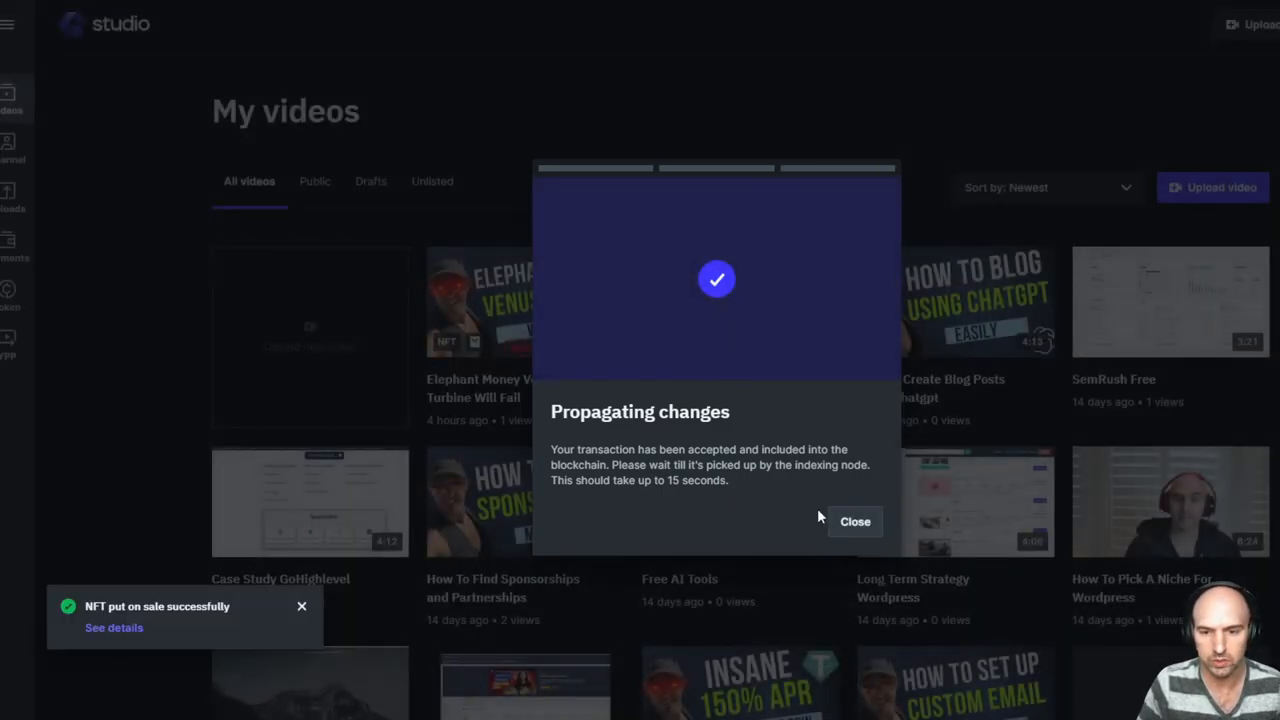
left_click(856, 522)
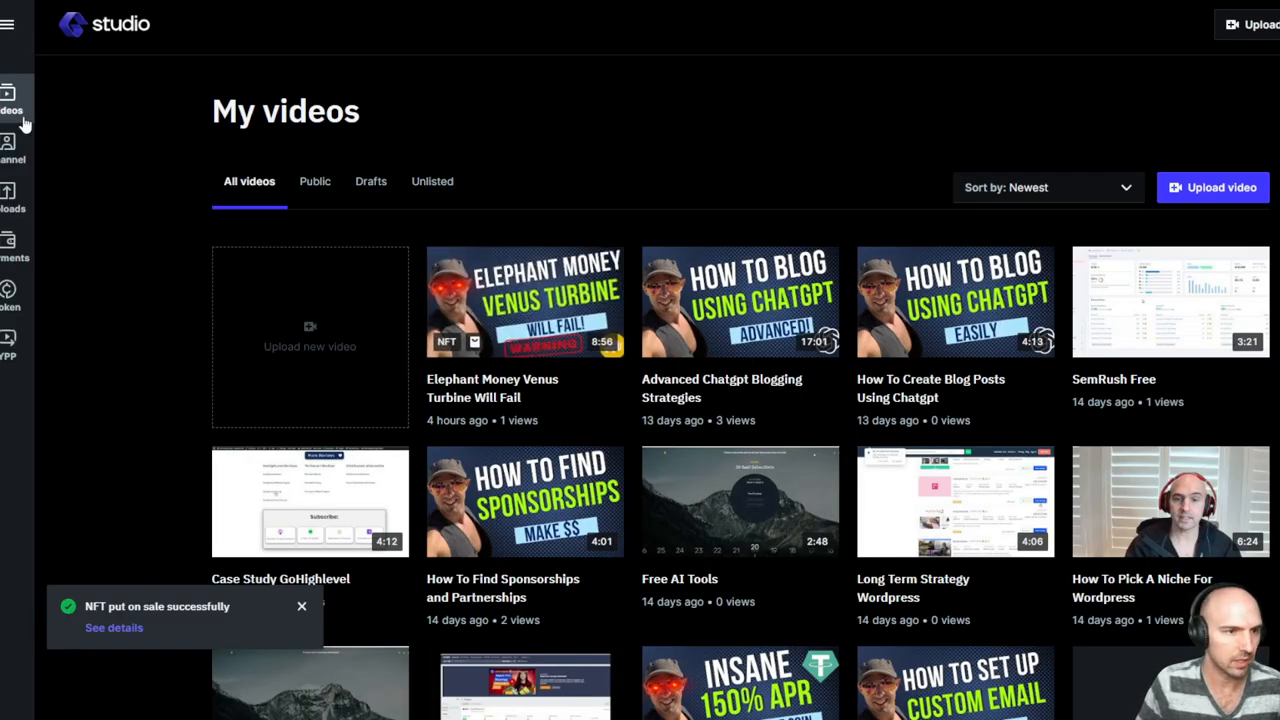
View the newly listed NFT's page and expand its ownership details showing it purchasable
left_click(524, 300)
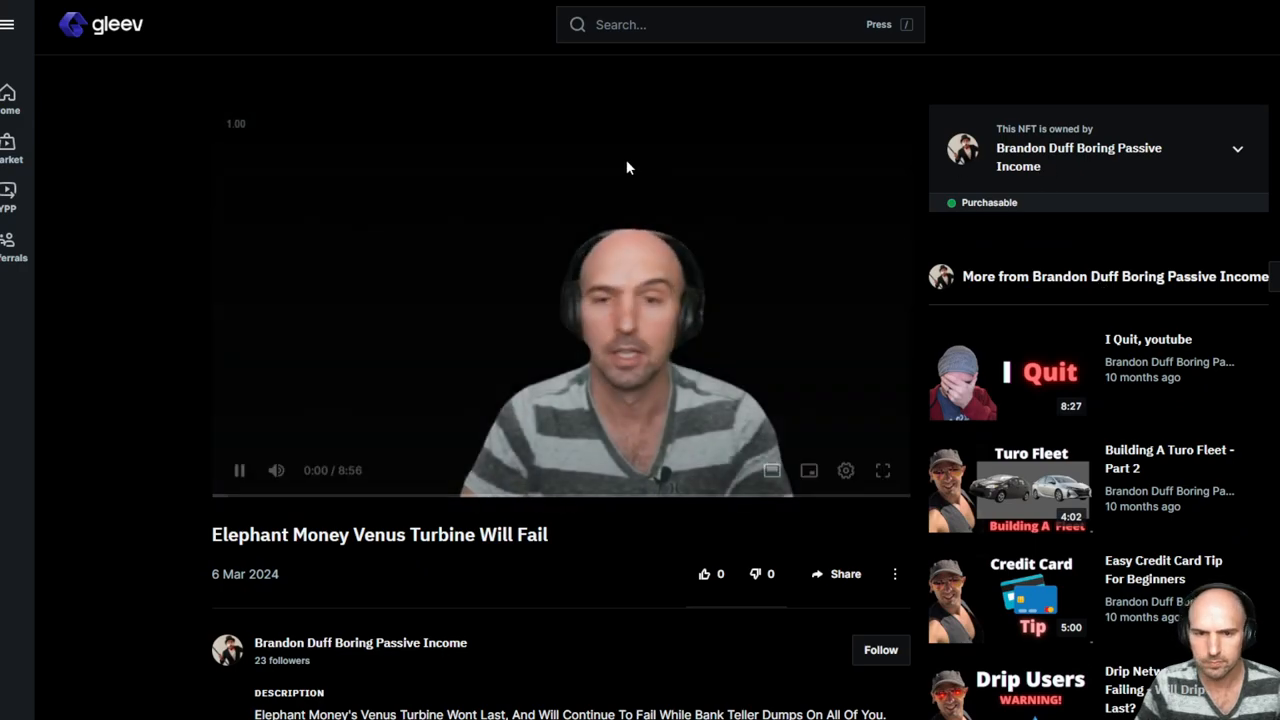
scroll("down", 3)
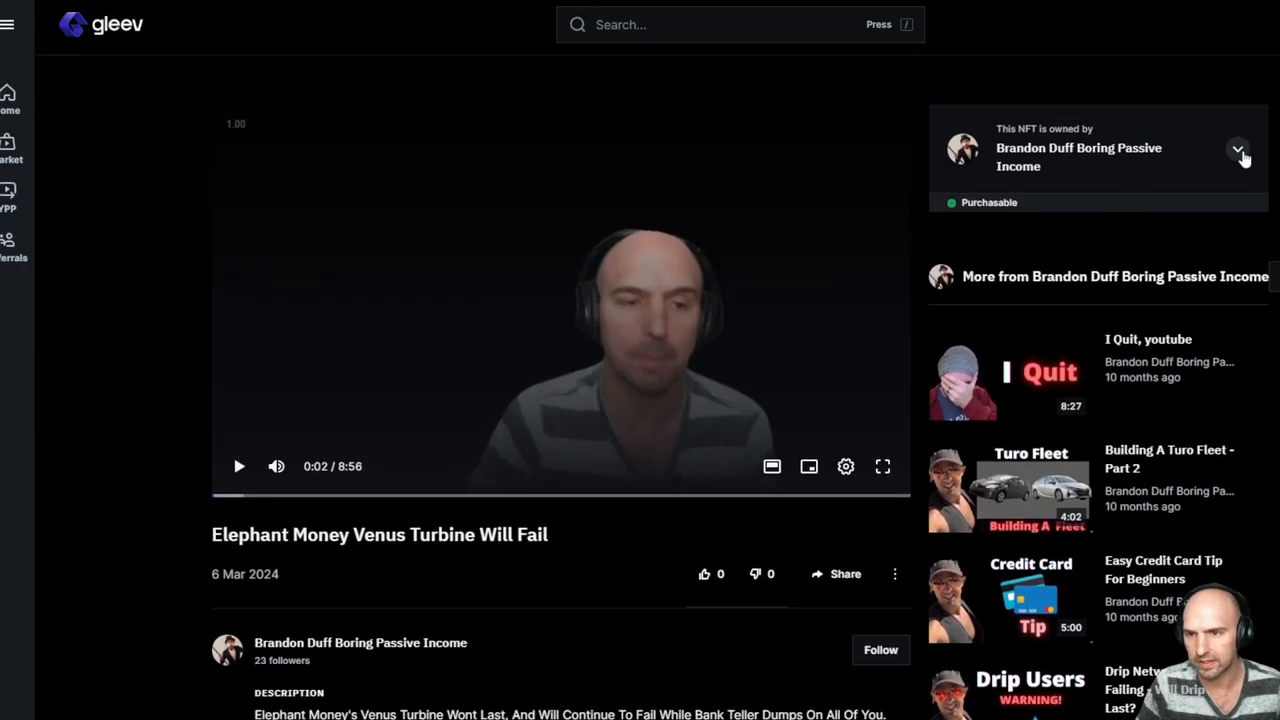
left_click(1238, 148)
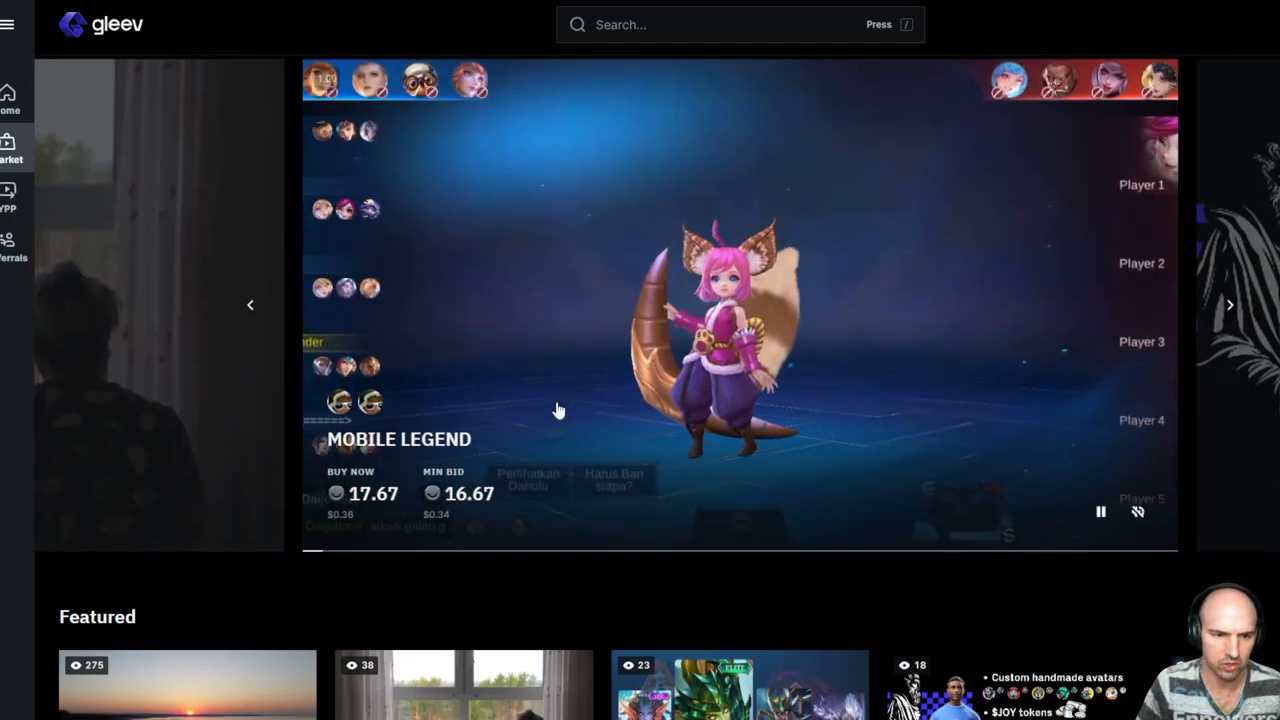
scroll("down", 3)
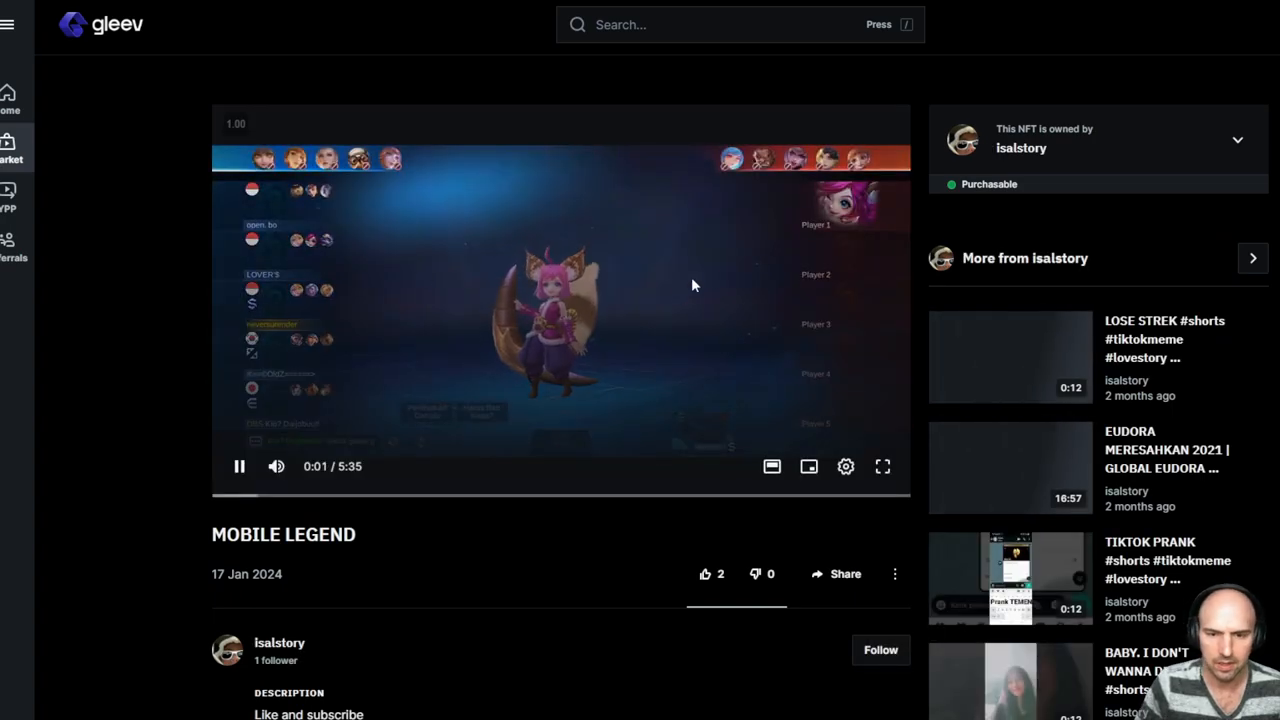
left_click(238, 468)
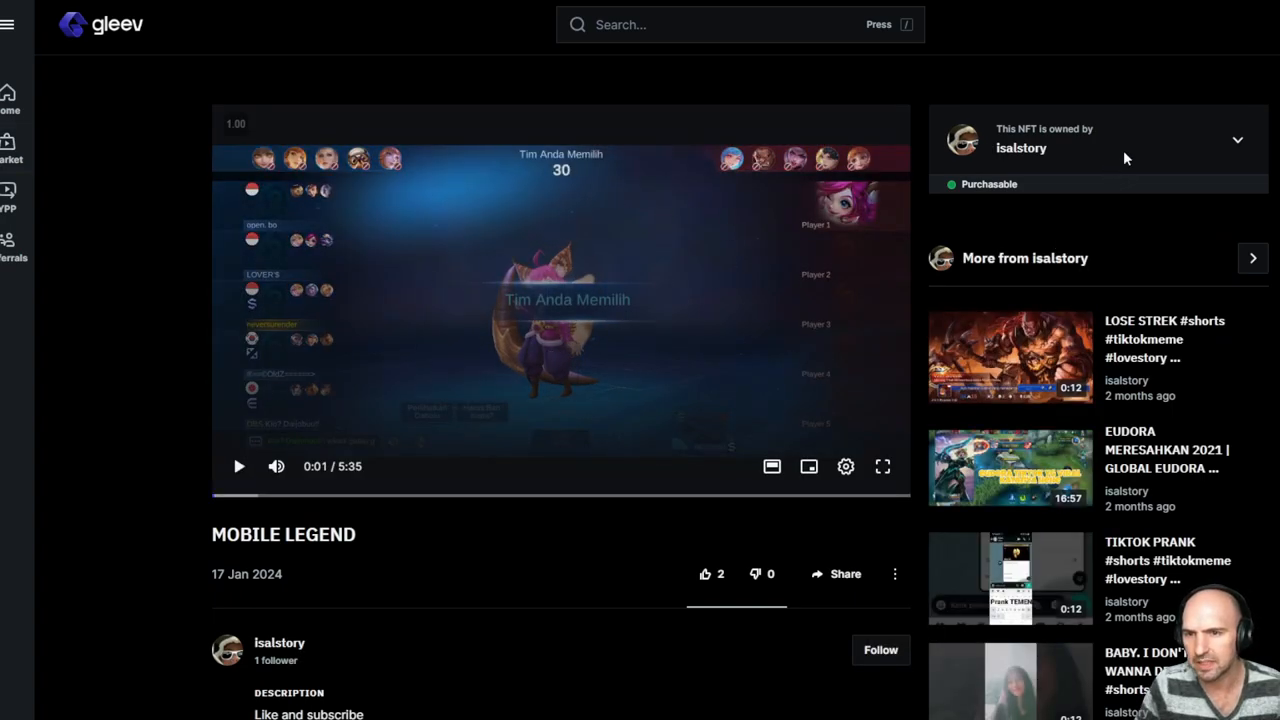
left_click(1236, 140)
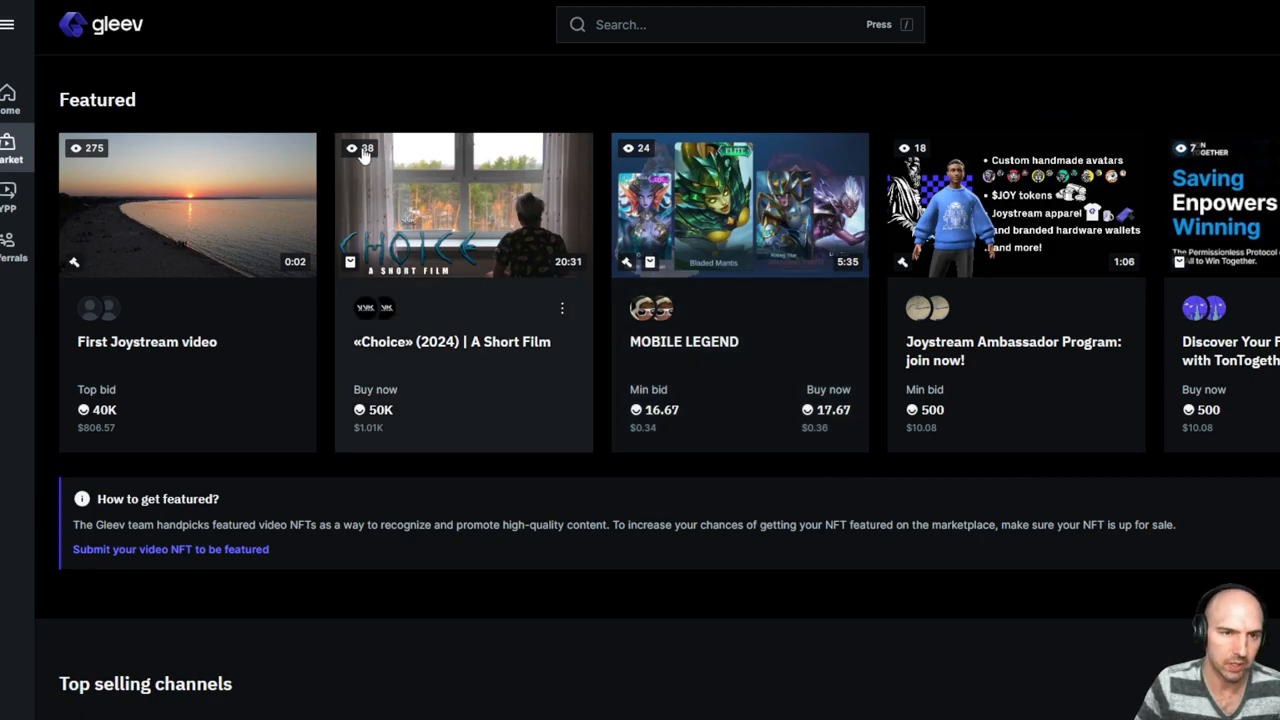
scroll("down", 3)
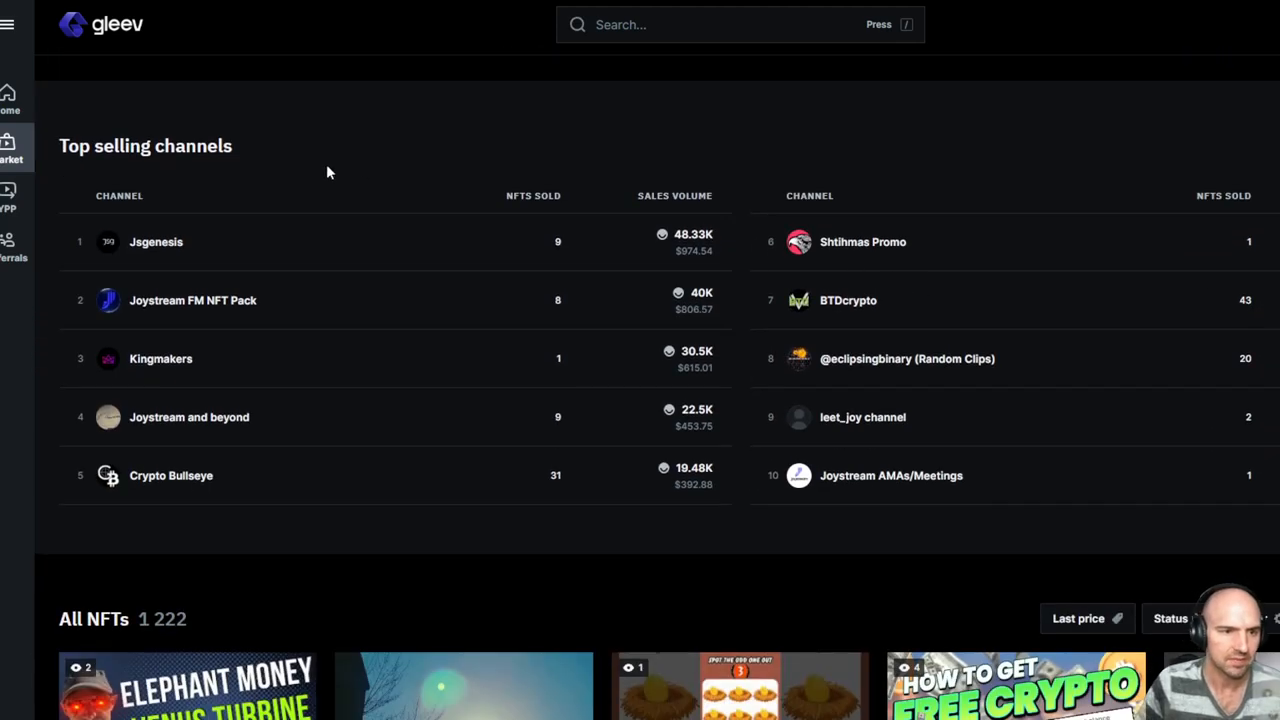
mouse_move(532, 196)
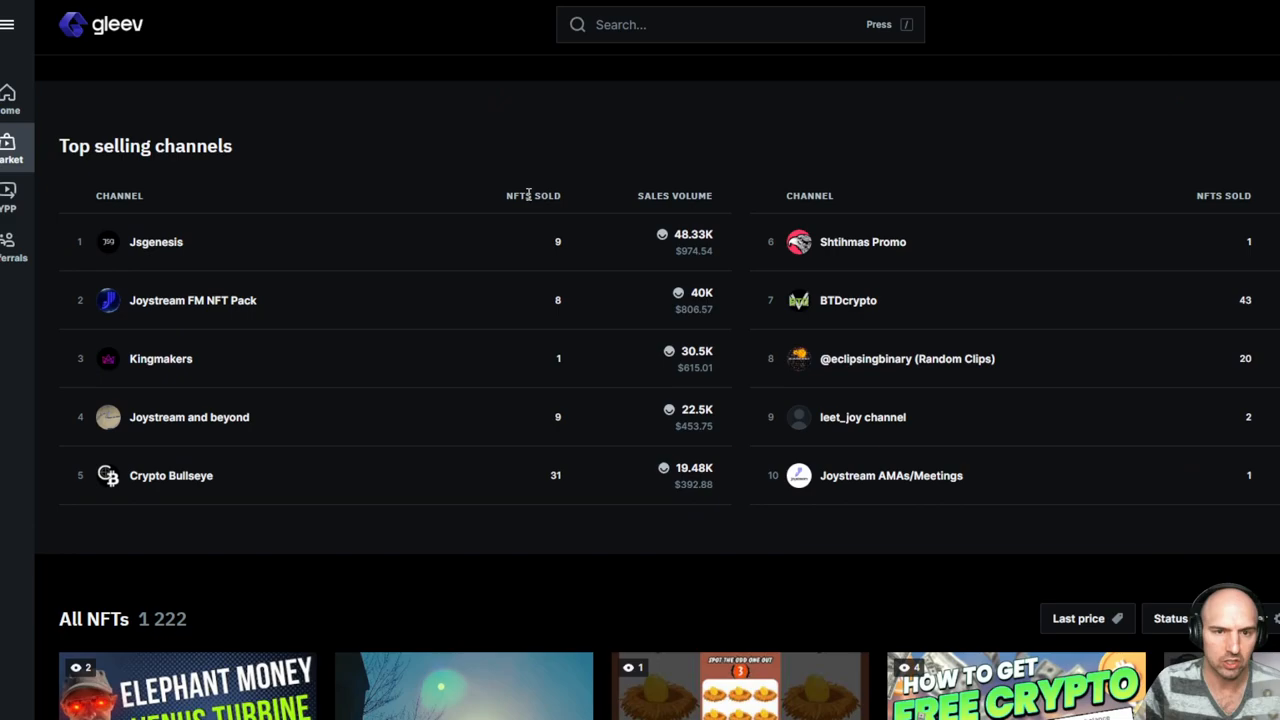
mouse_move(714, 244)
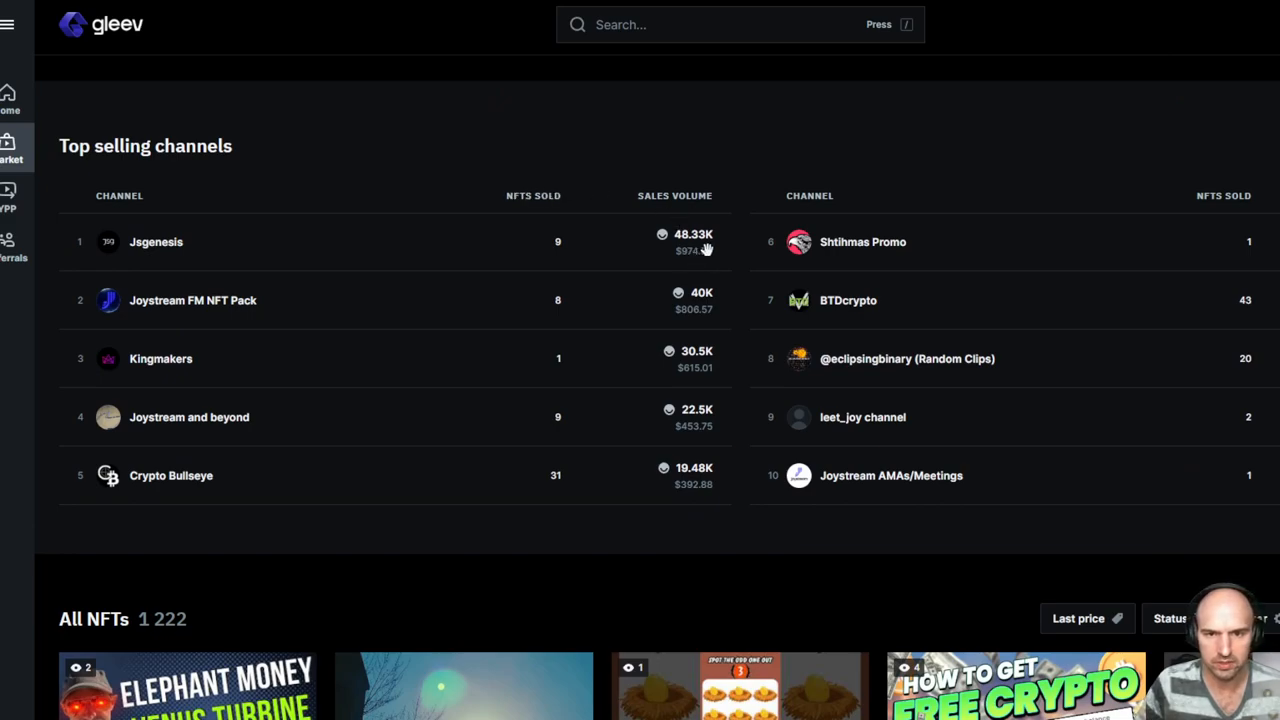
mouse_move(232, 324)
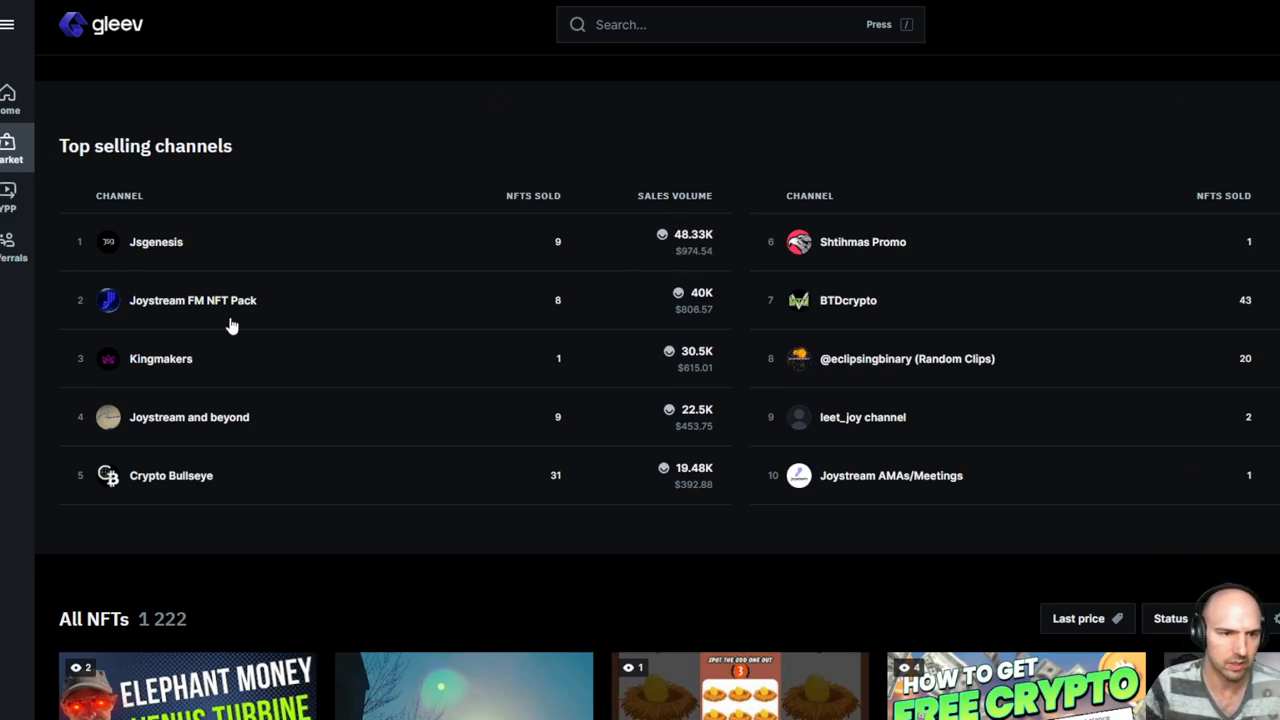
mouse_move(252, 360)
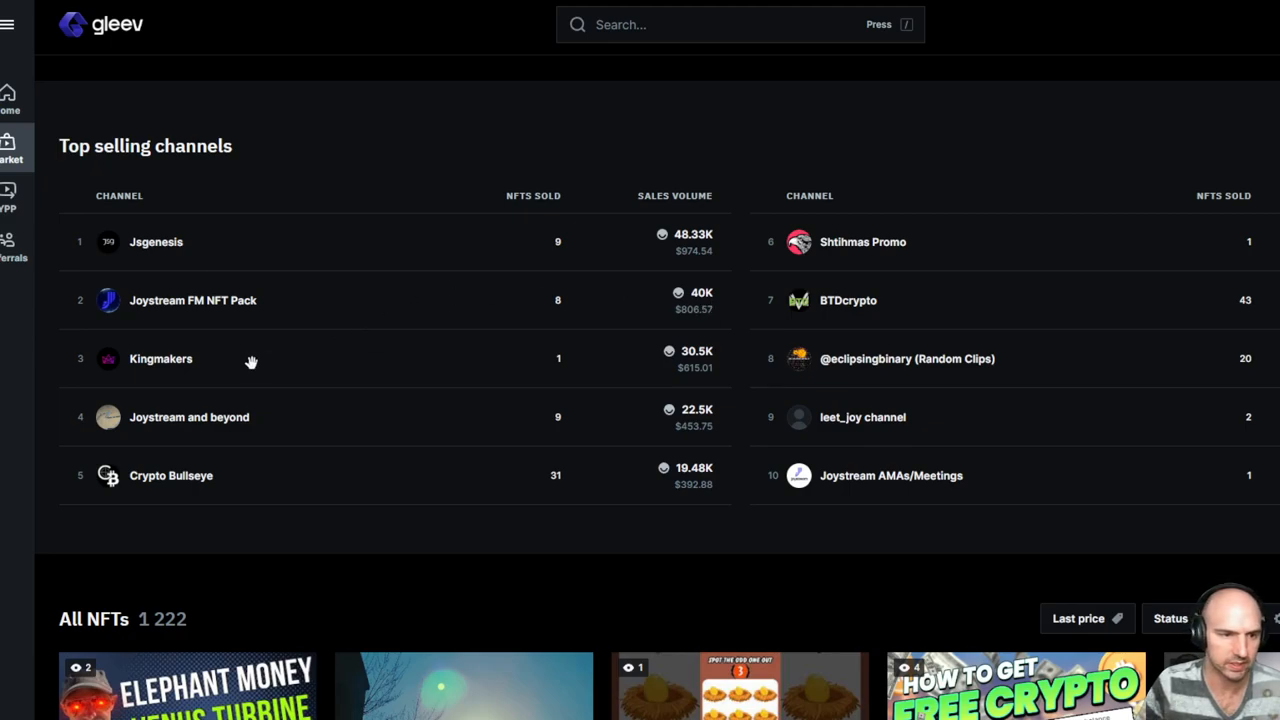
scroll("down", 3)
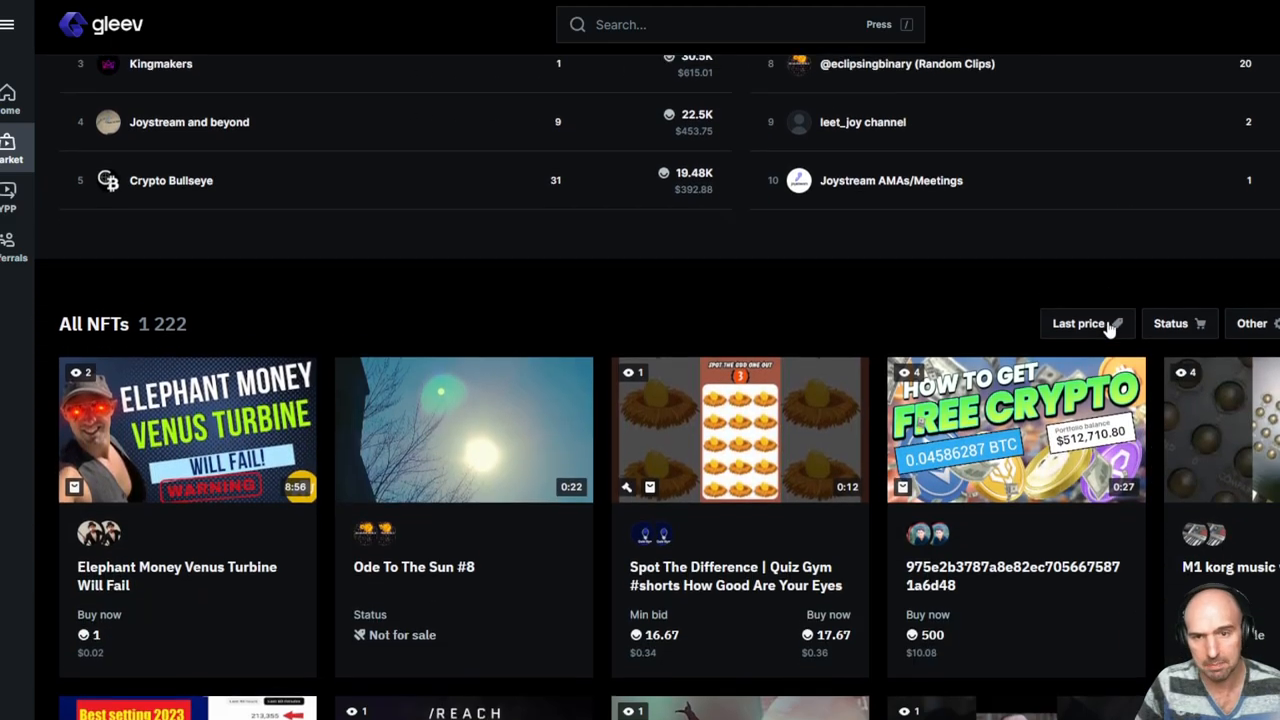
scroll("down", 3)
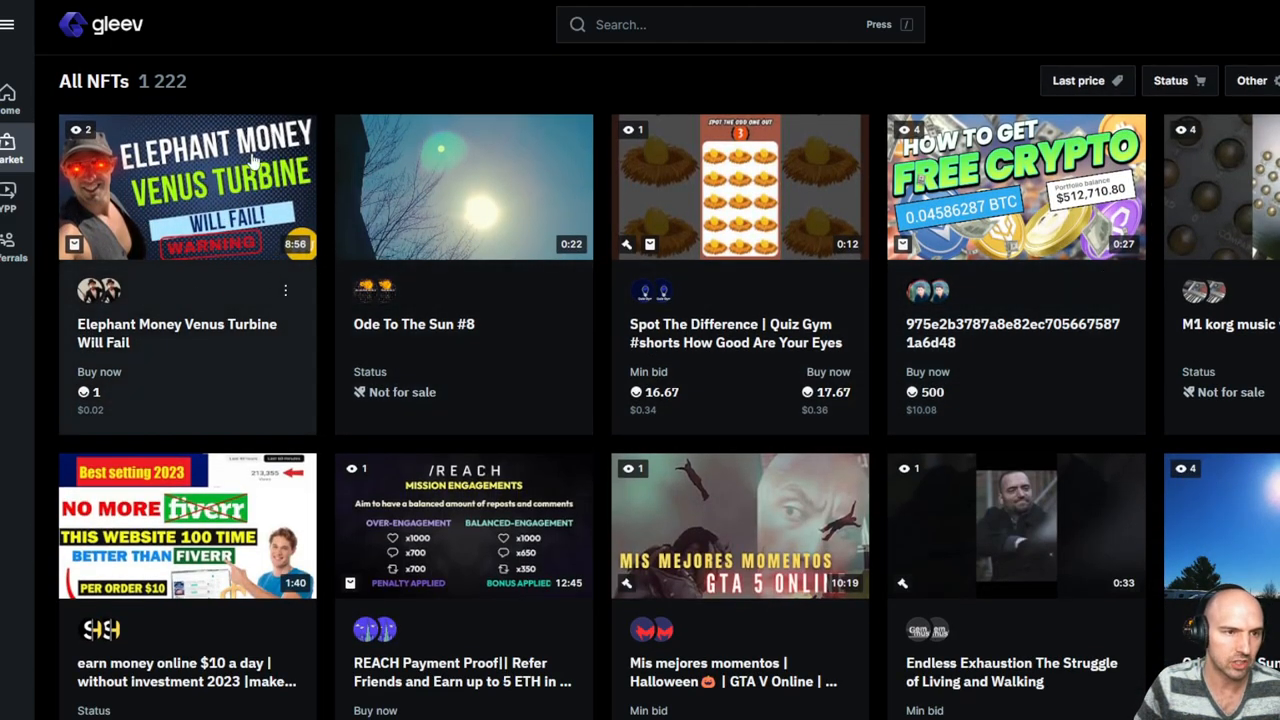
mouse_move(424, 276)
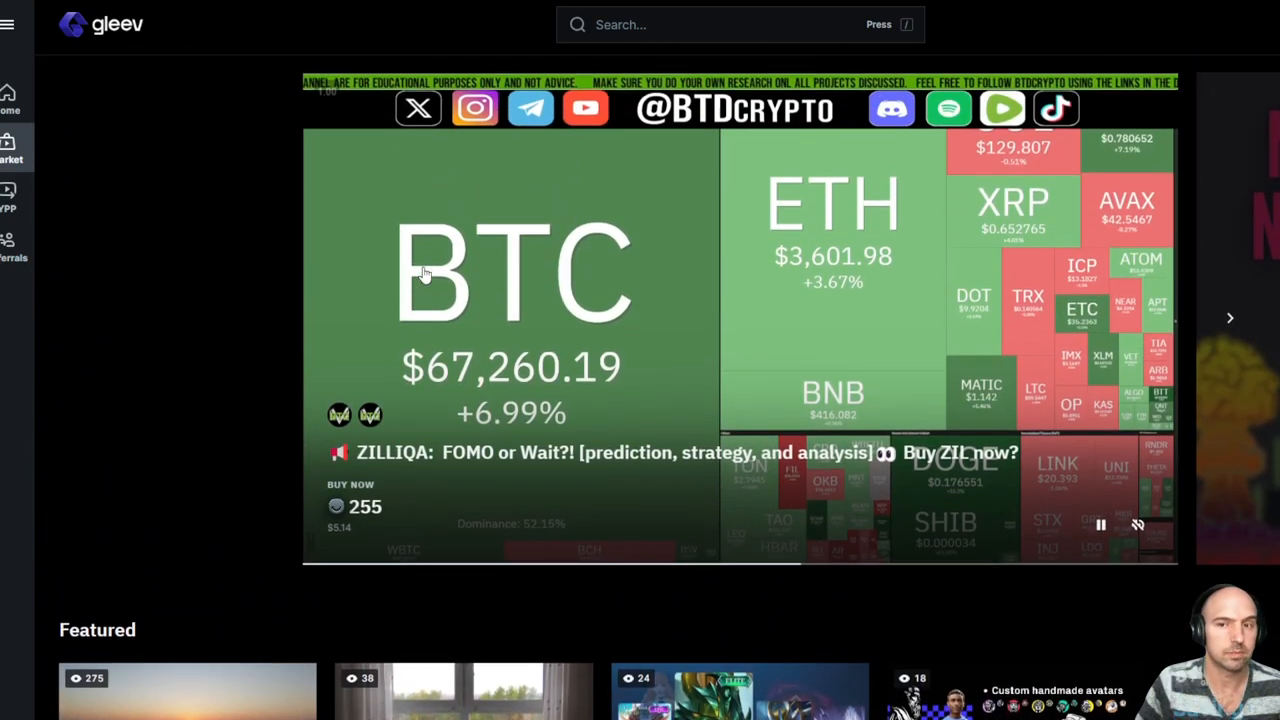
mouse_move(650, 144)
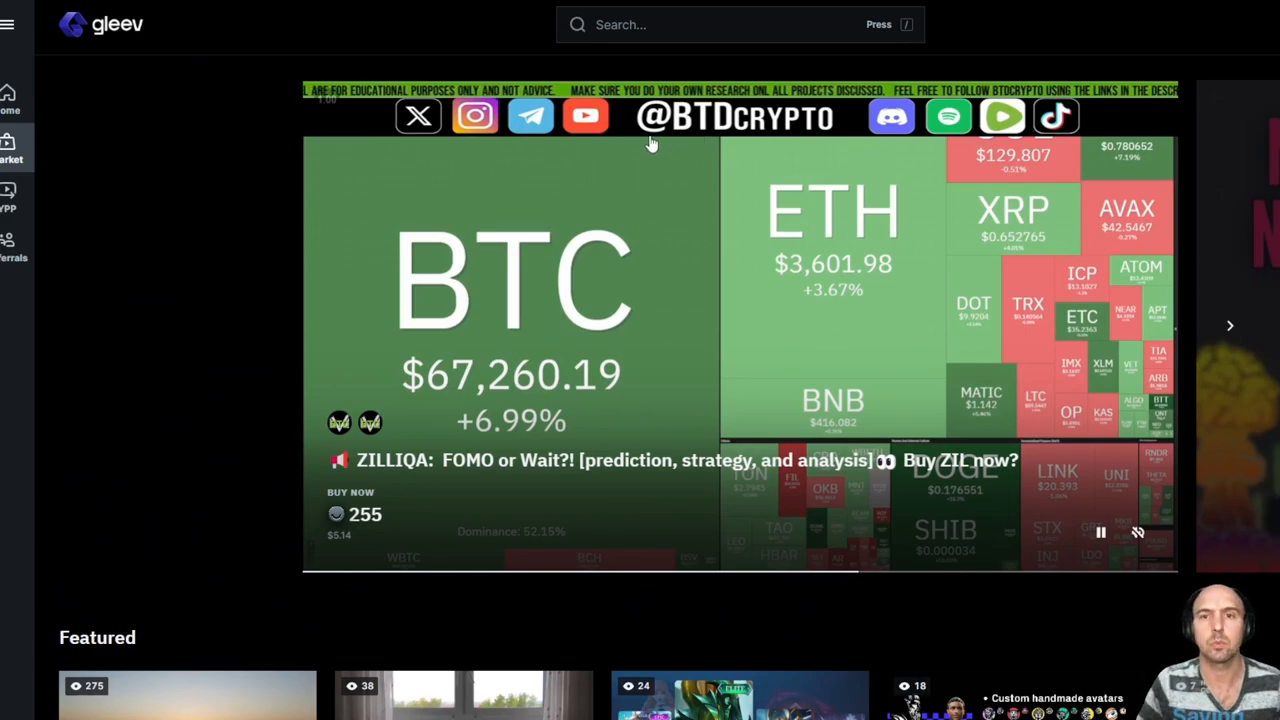